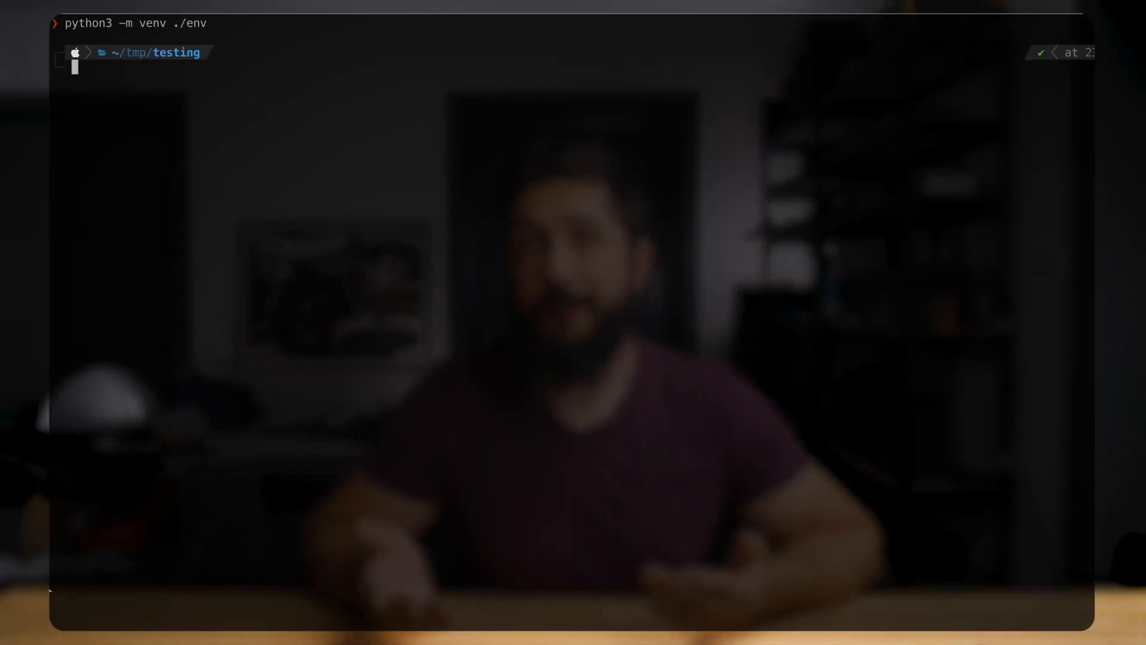
- Install pytest into the virtual environment with pip3 install pytest
{"action": "type", "text": "pip3 install pytest"}
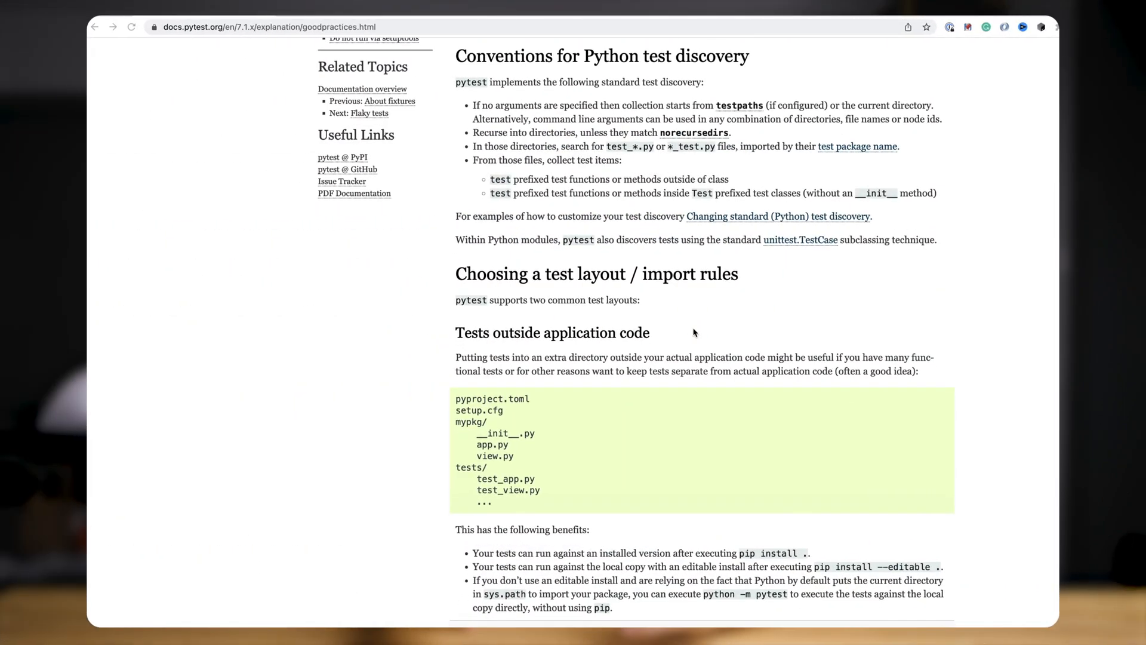
{"action": "scroll", "scroll_direction": "down", "scroll_amount": 3}
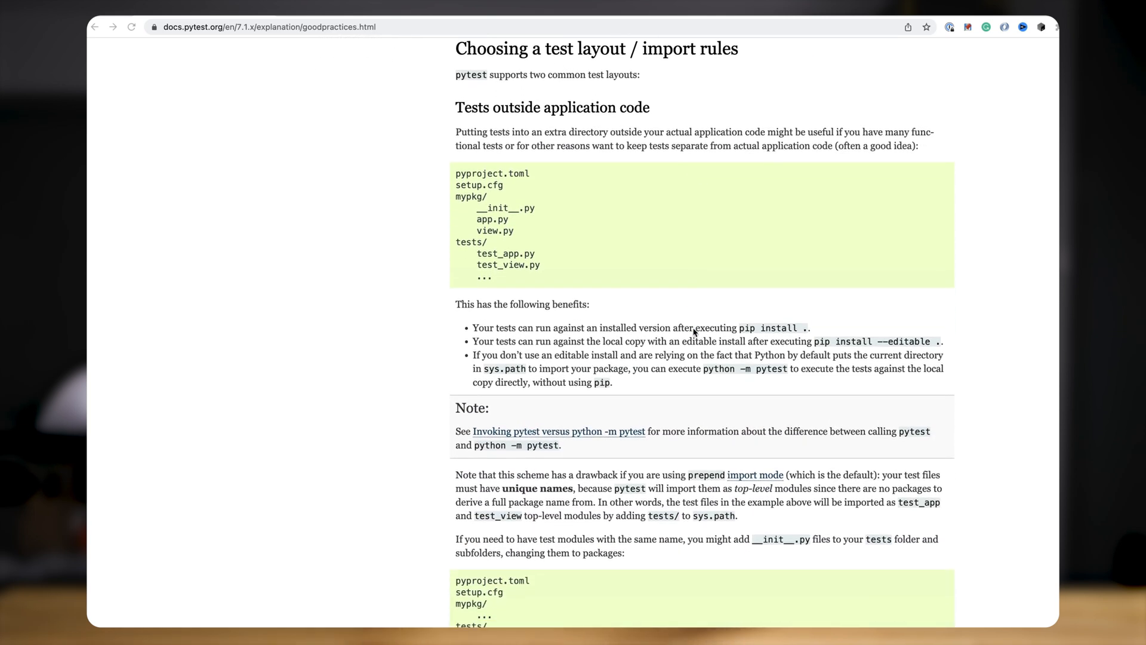
{"action": "scroll", "scroll_direction": "down", "scroll_amount": 3}
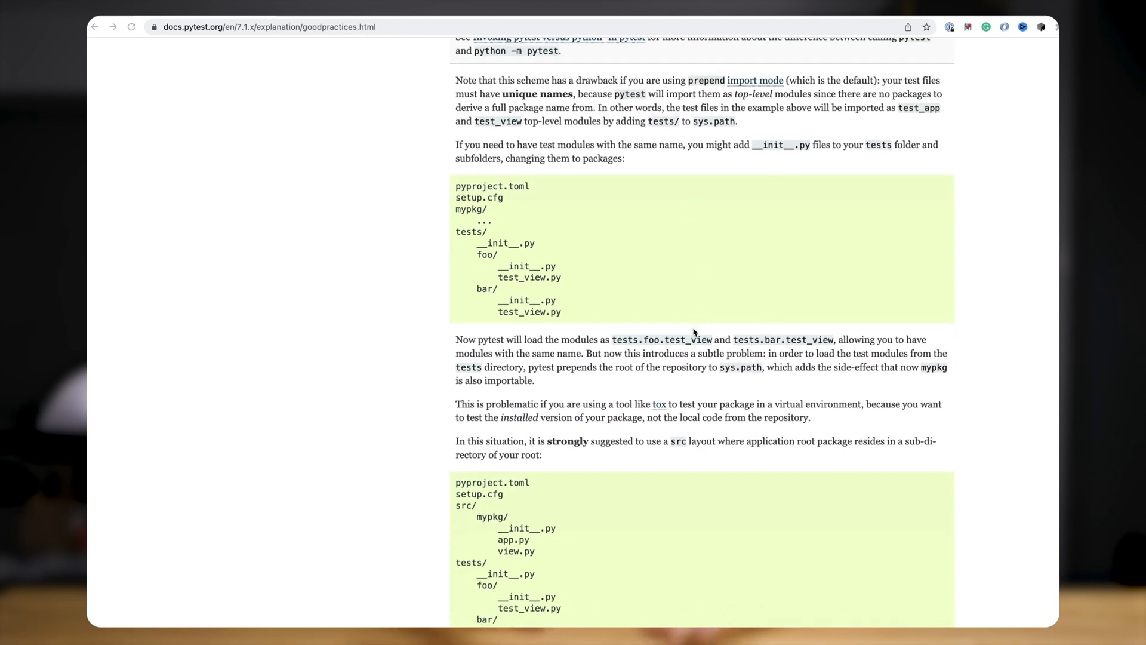
{"action": "scroll", "scroll_direction": "down", "scroll_amount": 3}
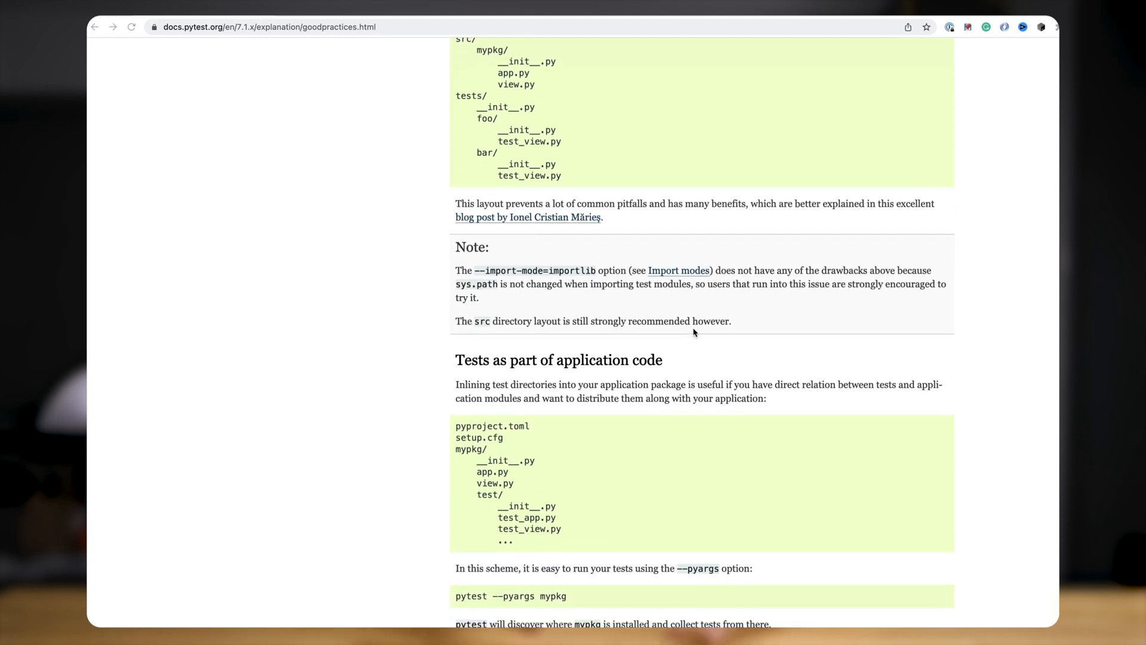
{"action": "scroll", "scroll_direction": "down", "scroll_amount": 3}
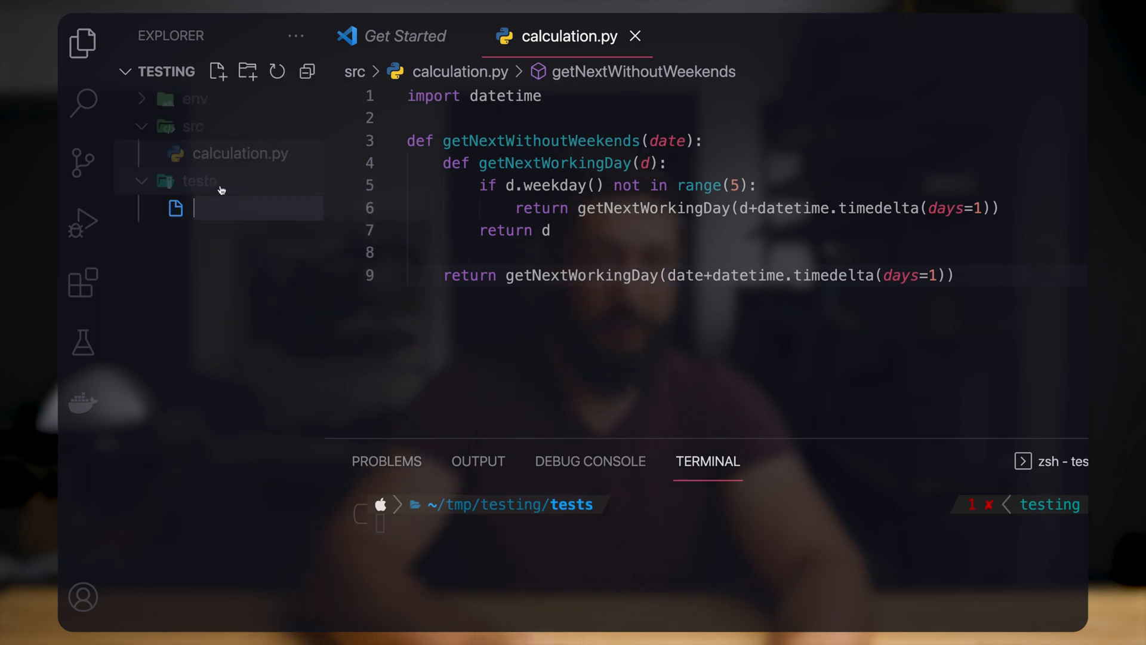
- Name the new tests file test_calculation.py
{"action": "type", "text": "test_calculatio"}
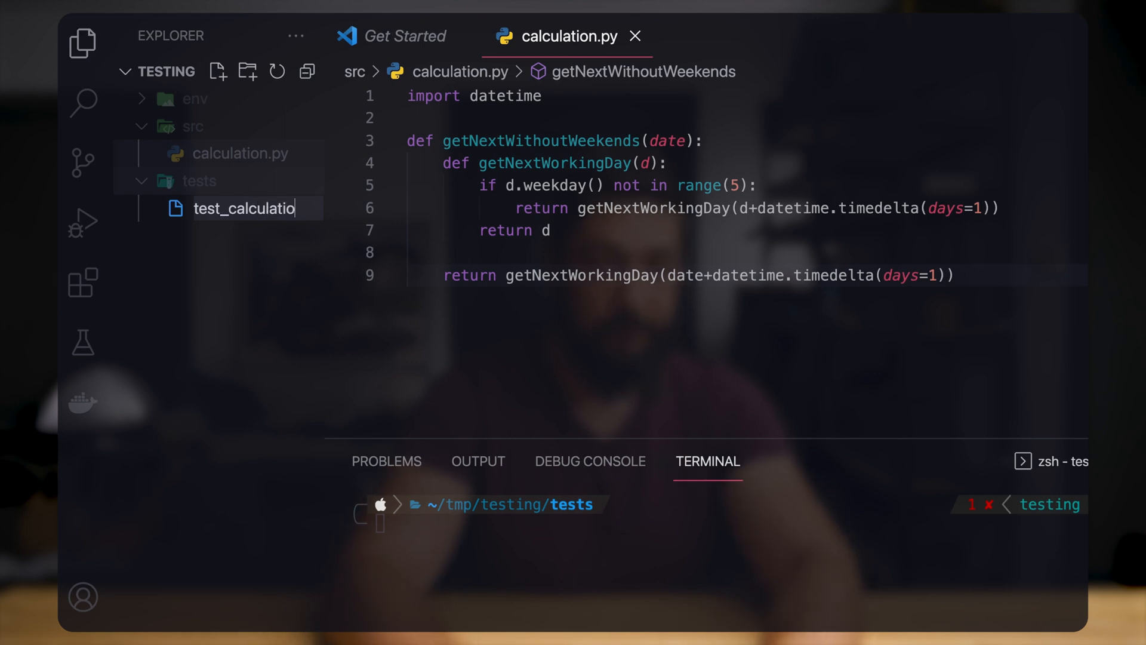
{"action": "key", "text": "Enter"}
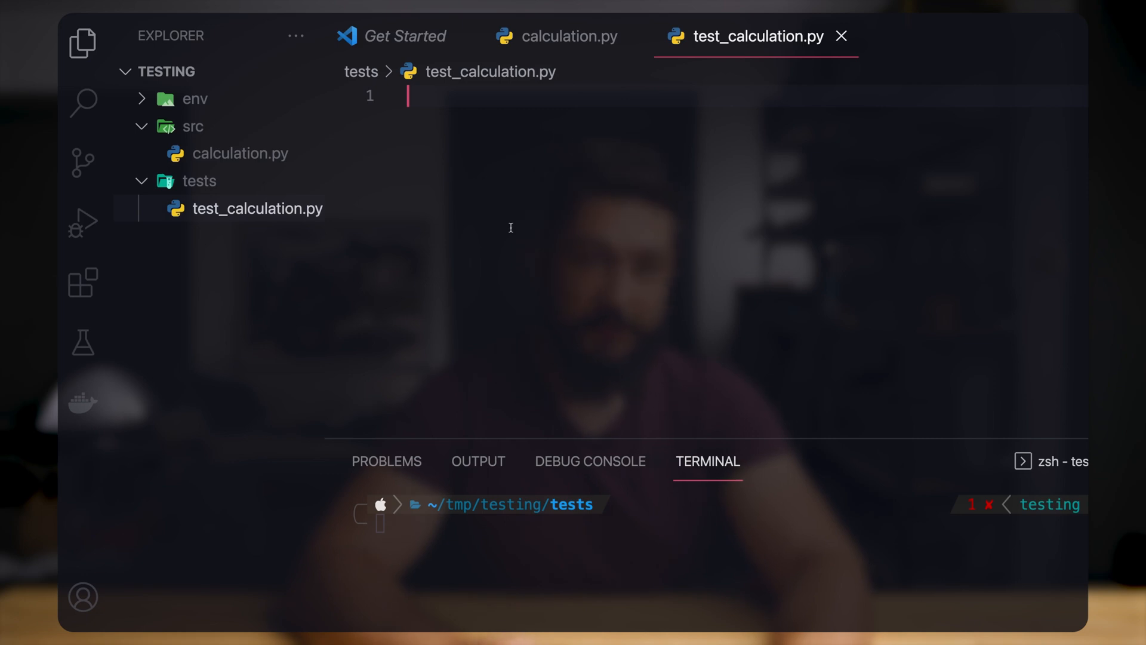
- Import sys and append "../src" to sys.path
{"action": "type", "text": "i"}
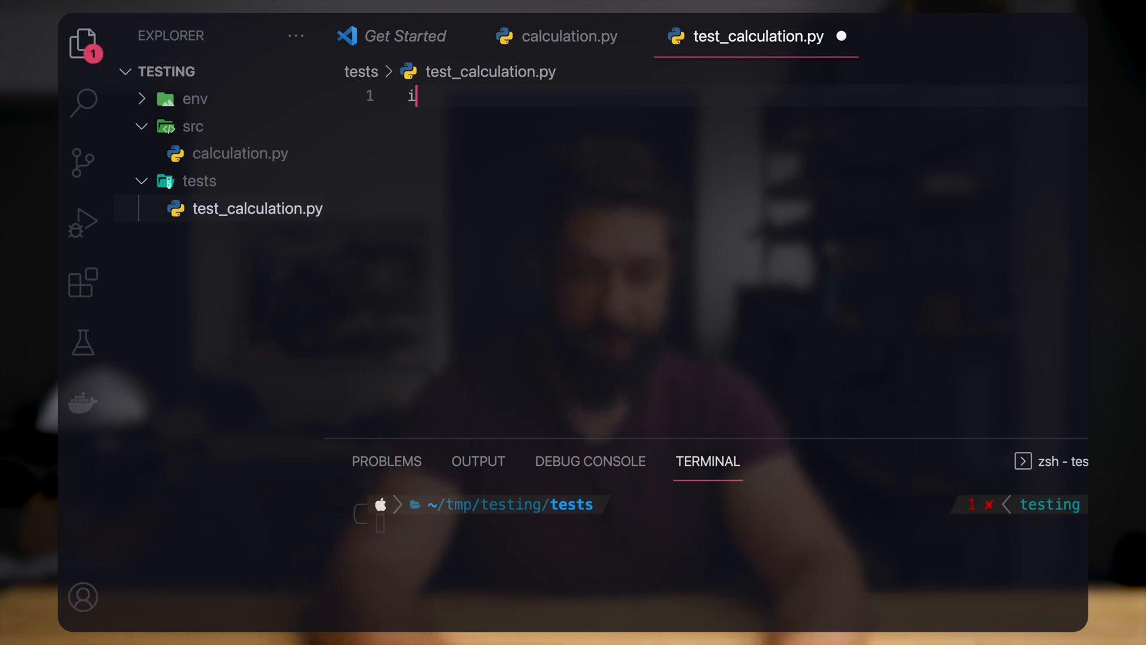
{"action": "type", "text": "import sys"}
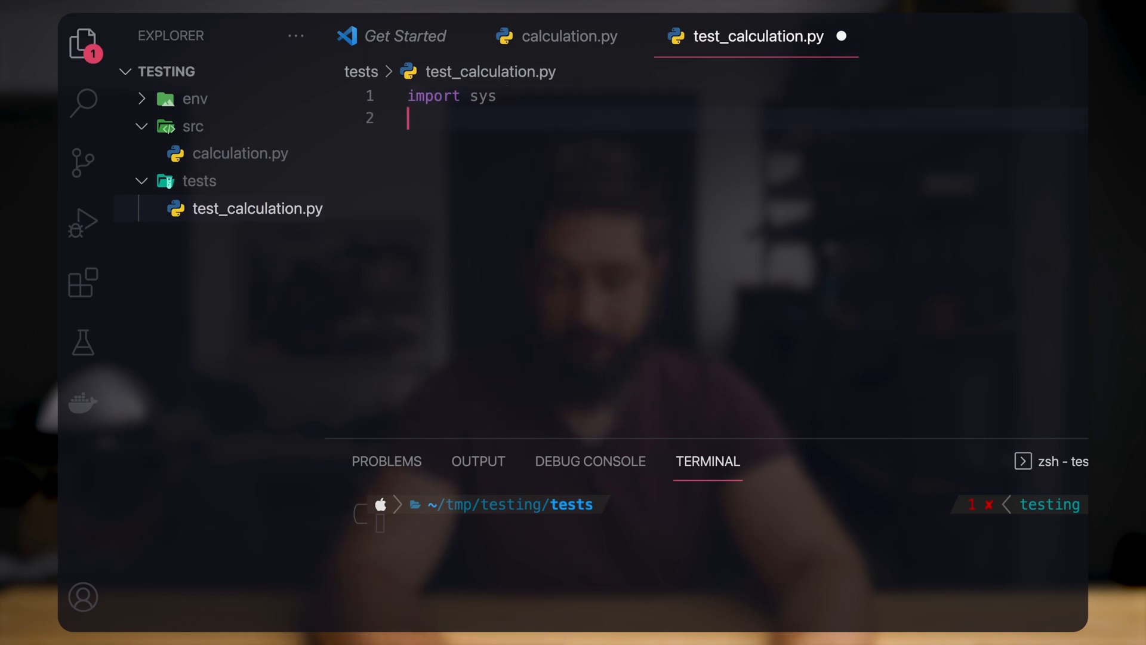
{"action": "type", "text": "sys"}
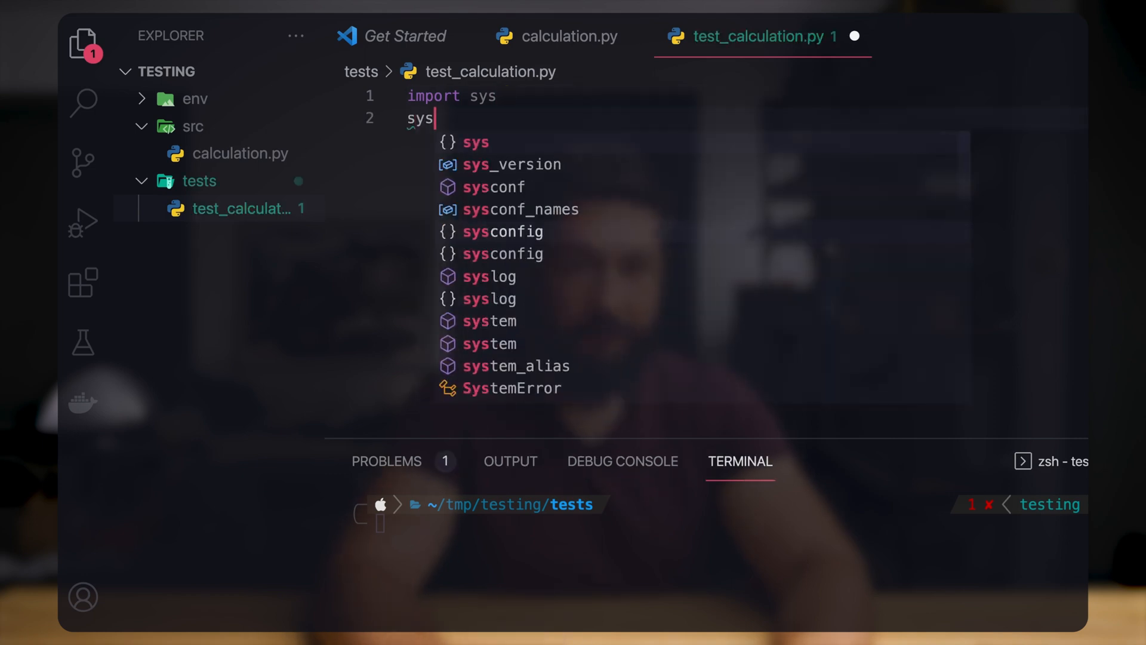
{"action": "type", "text": "."}
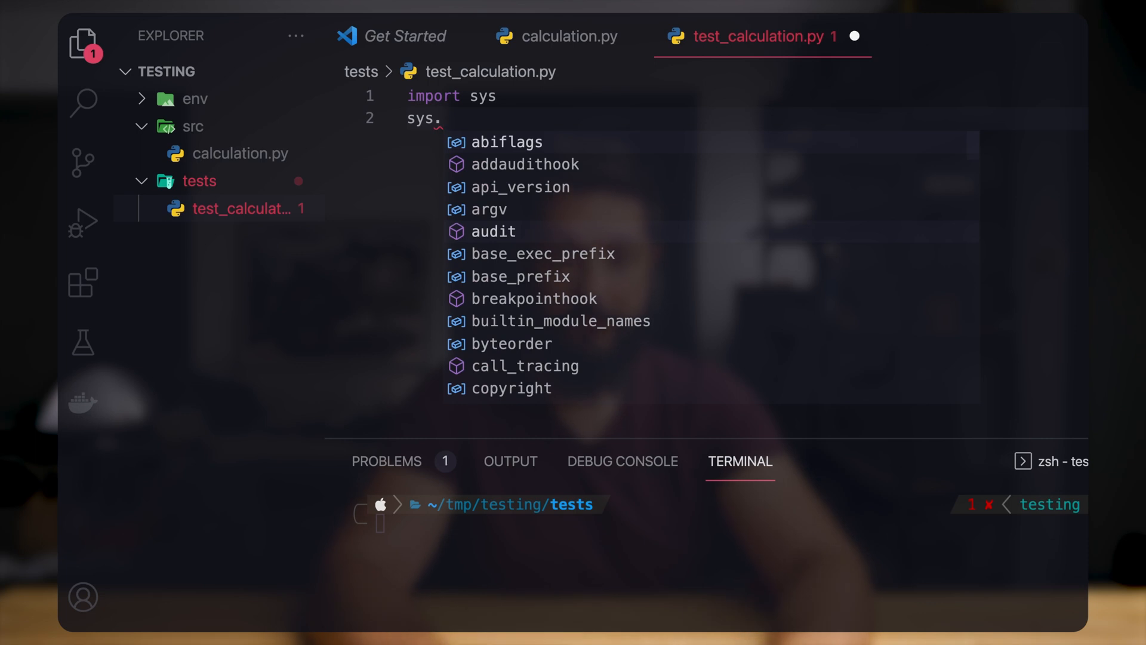
{"action": "type", "text": "path."}
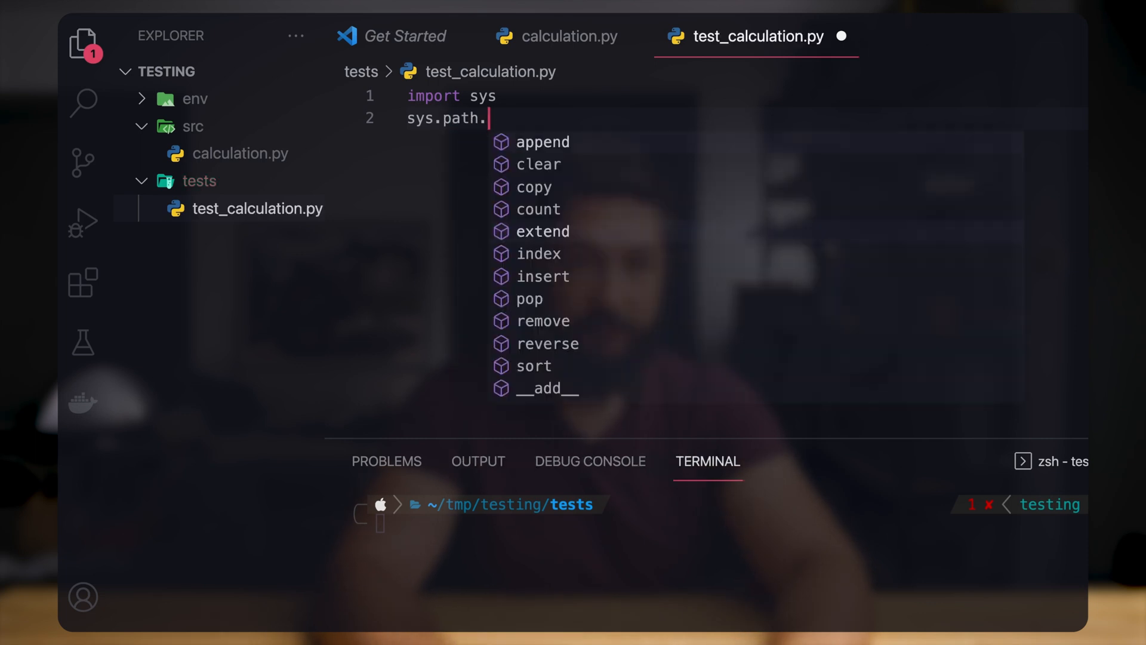
{"action": "left_click", "coordinate": [542, 140]}
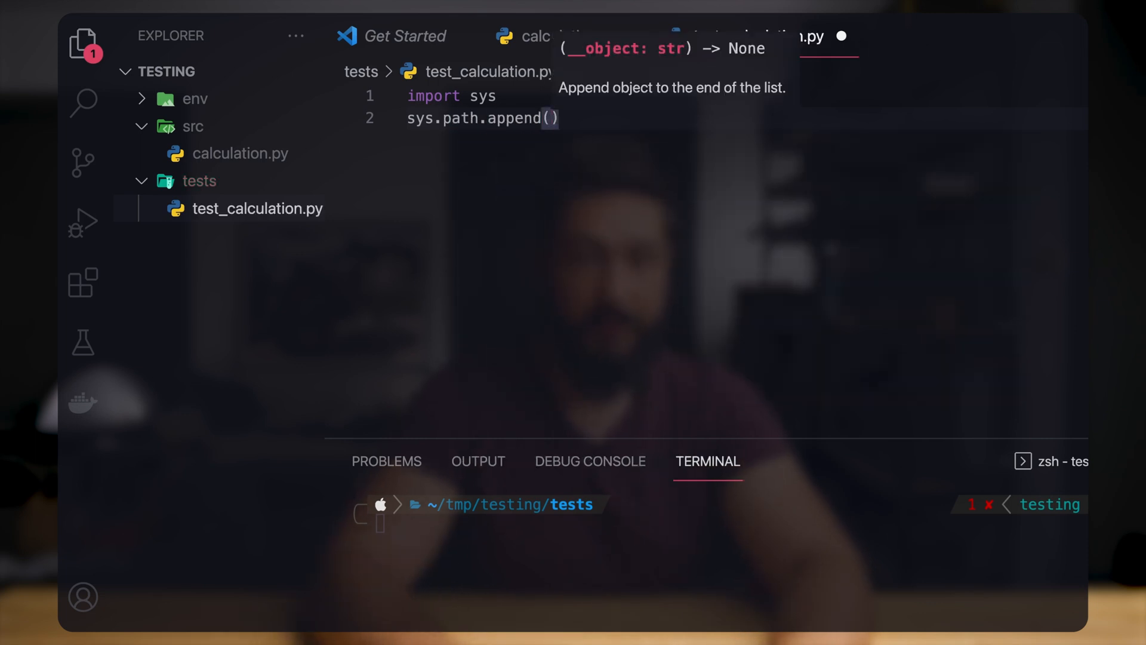
{"action": "type", "text": "\"../src"}
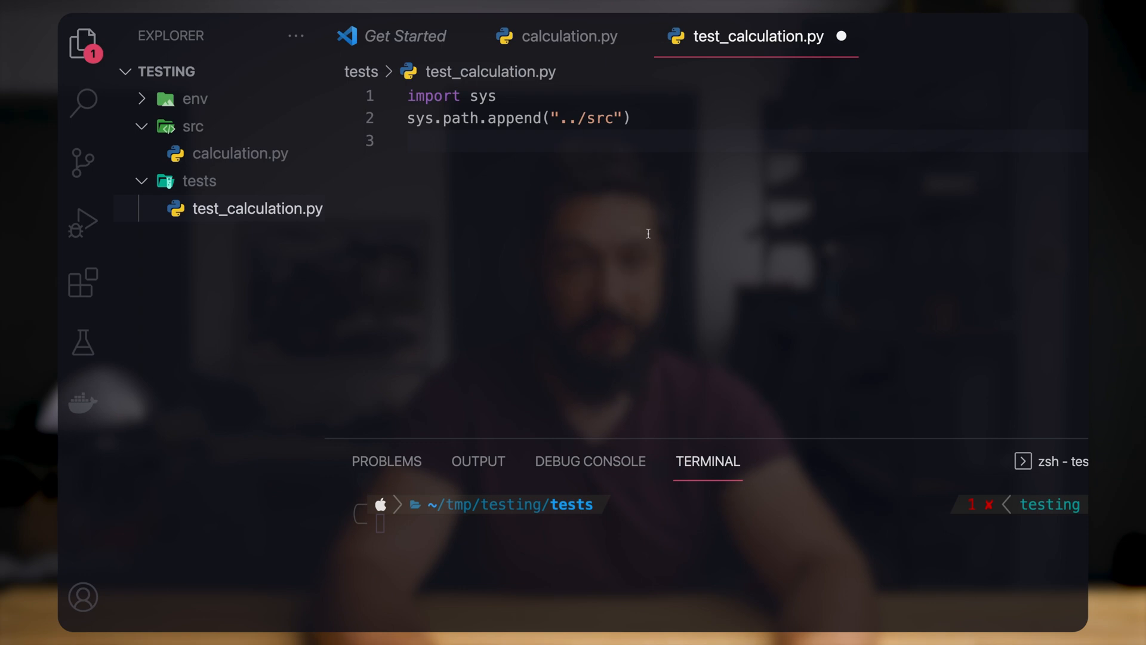
- Declare the test_calculation test function
{"action": "type", "text": "def test"}
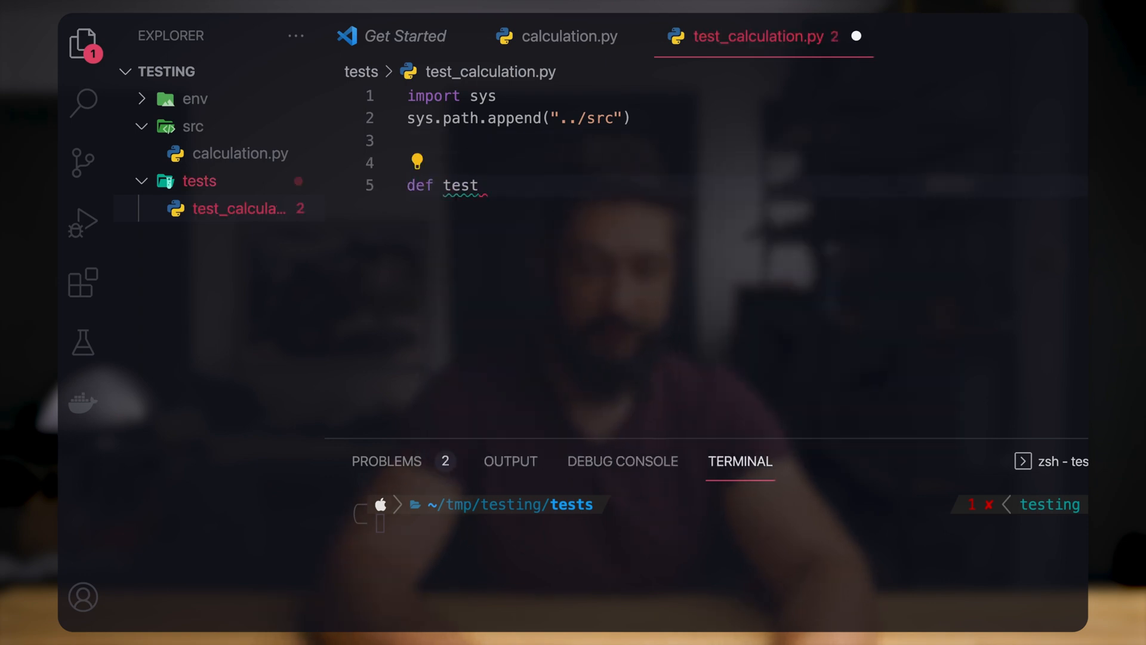
{"action": "type", "text": "_calculation():"}
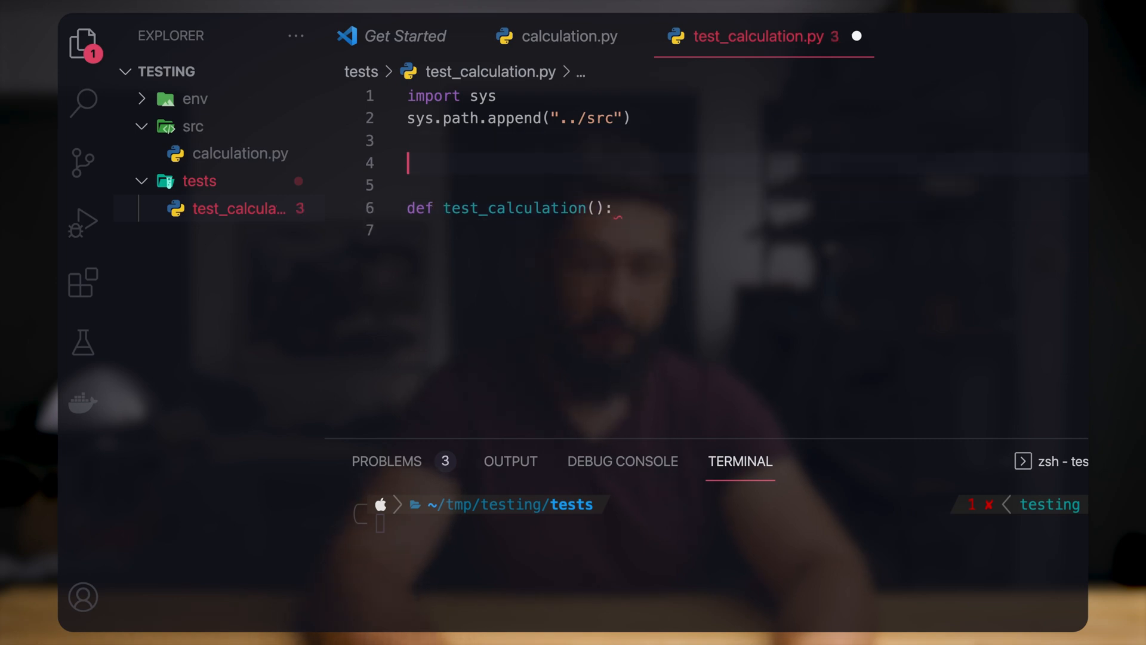
- Import getNextWithoutWeekends from the calculation module
{"action": "type", "text": "import"}
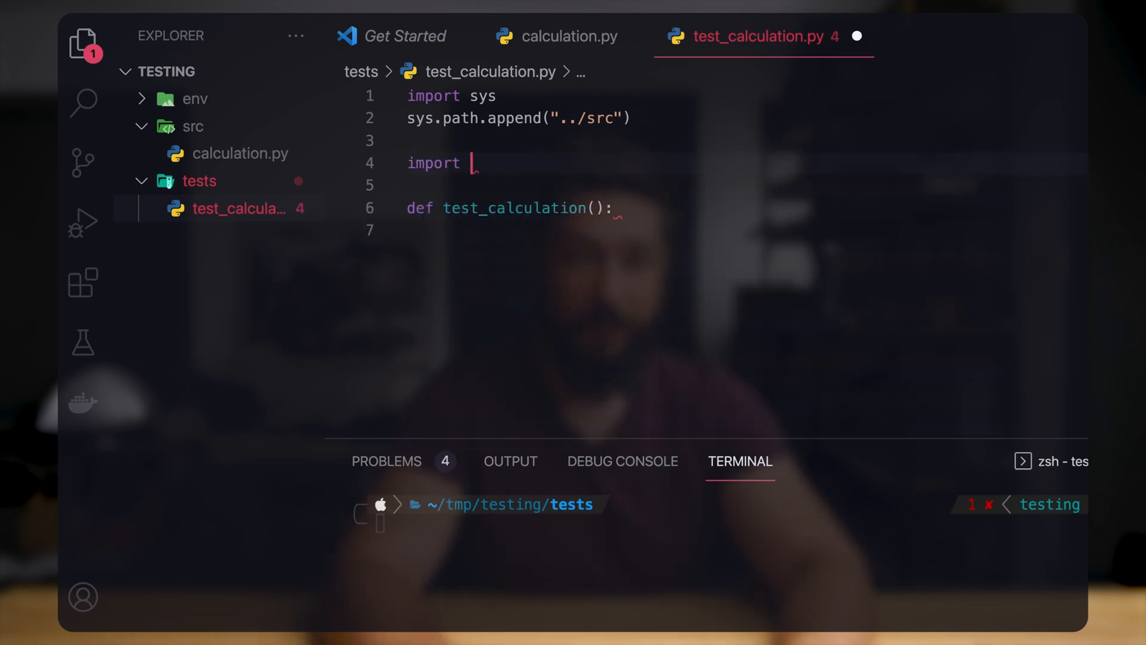
{"action": "type", "text": "ca"}
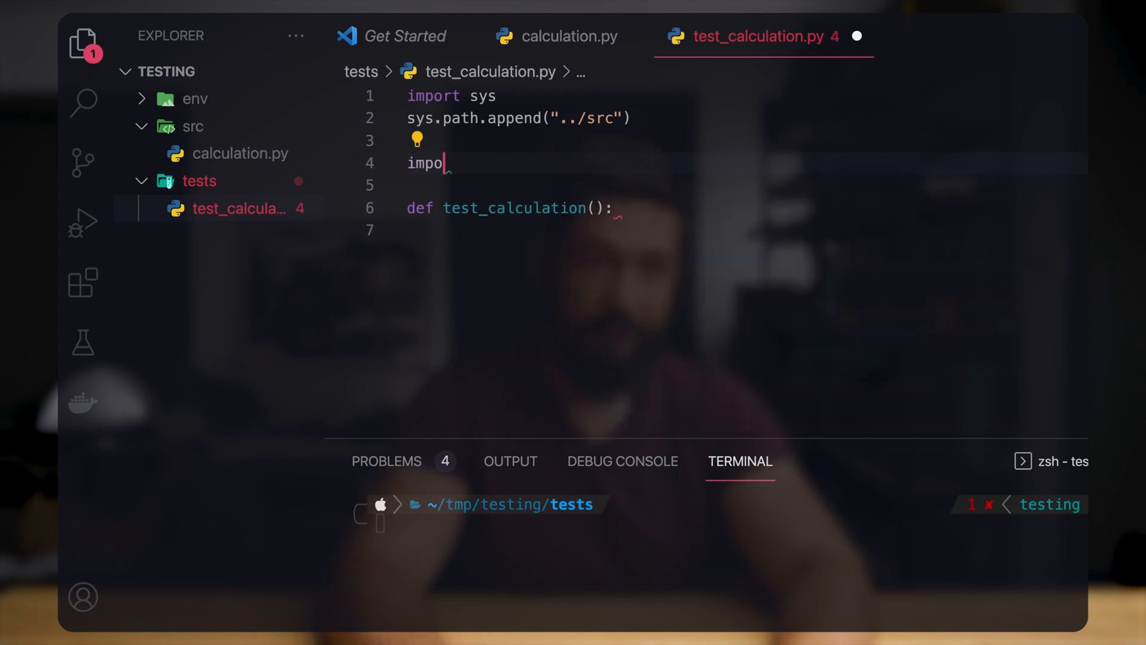
{"action": "type", "text": "from cal"}
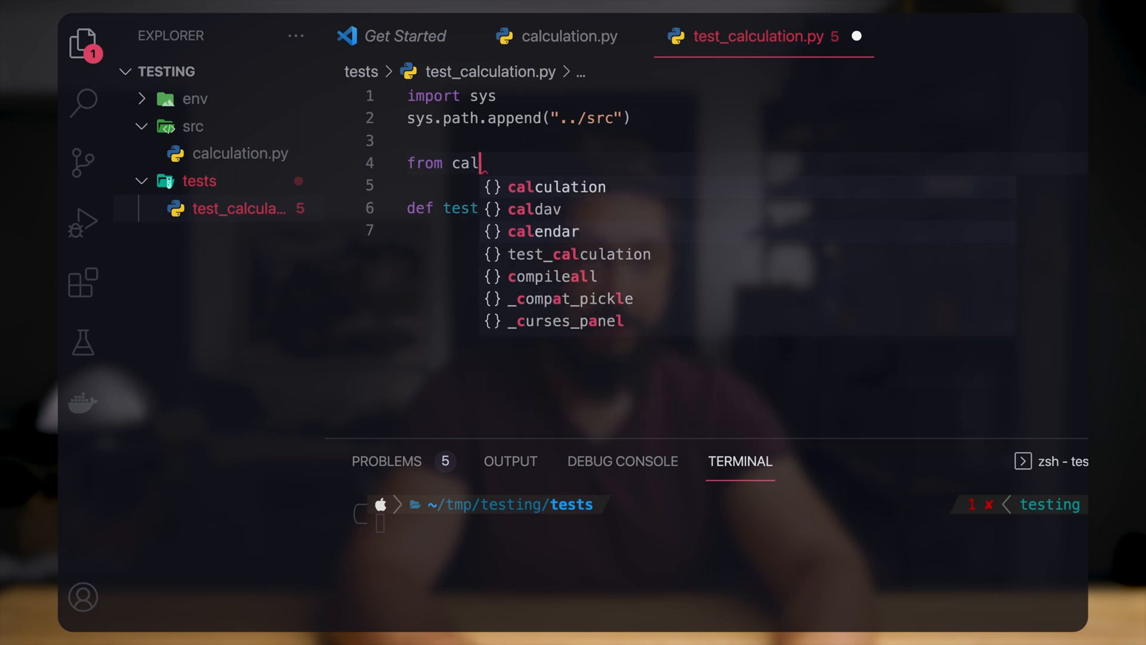
{"action": "type", "text": "culation im"}
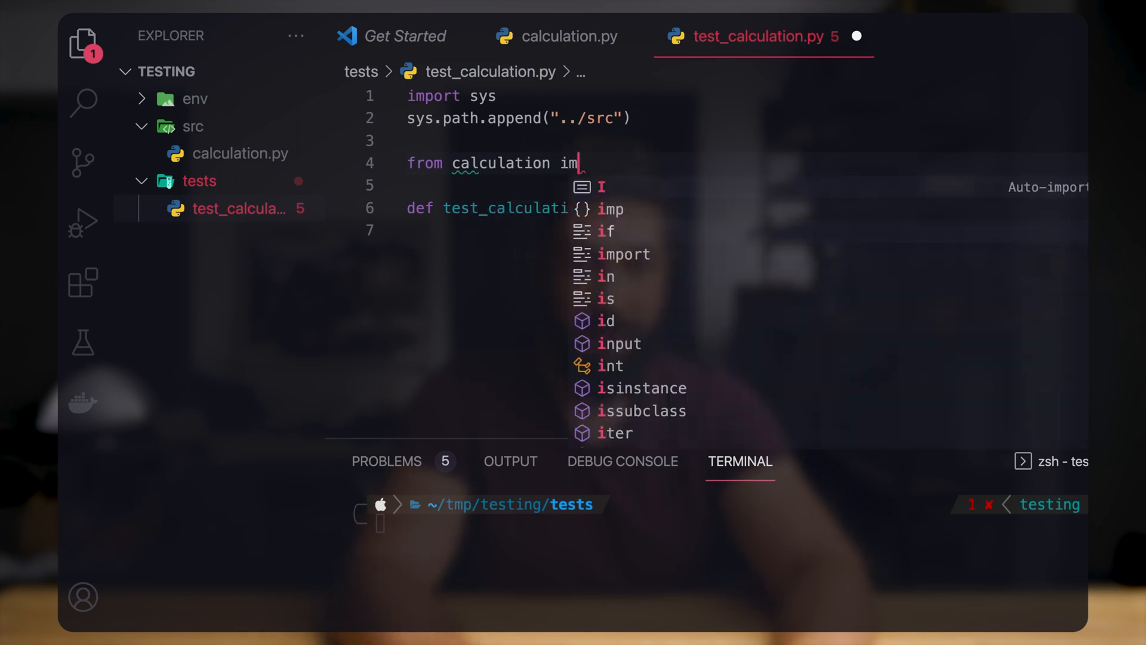
{"action": "type", "text": "port"}
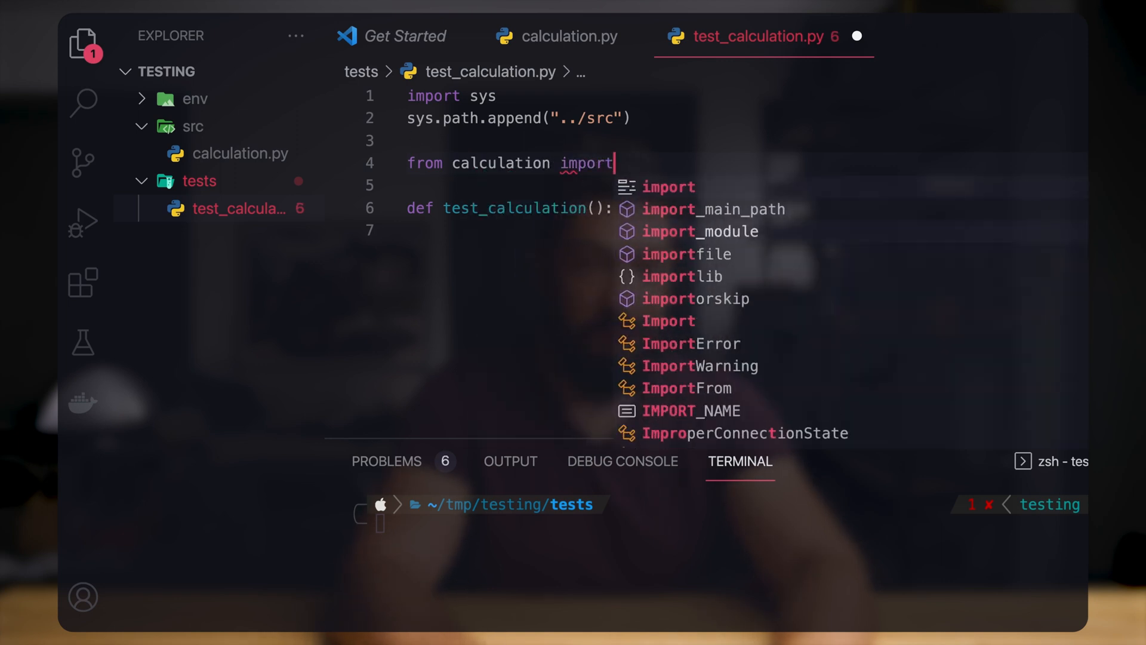
{"action": "type", "text": "getNextWithoutWeekends"}
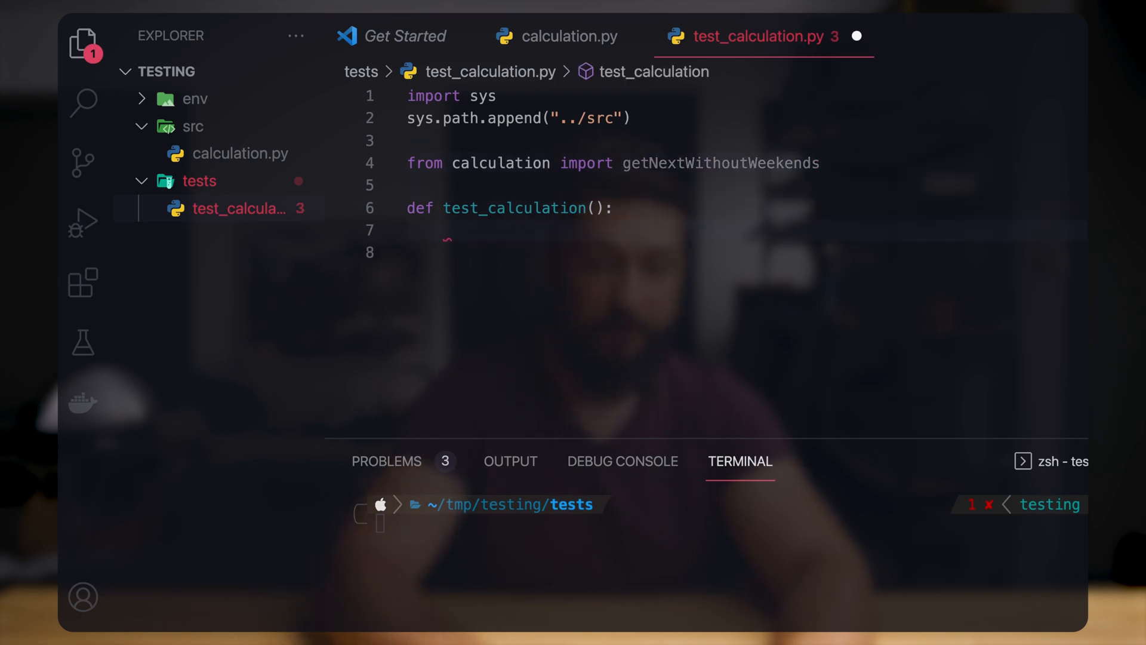
- Store getNextWithoutWeekends(datetime.date(2022, 5, 6)) in res, importing datetime
{"action": "type", "text": "getNextWithoutWeekends("}
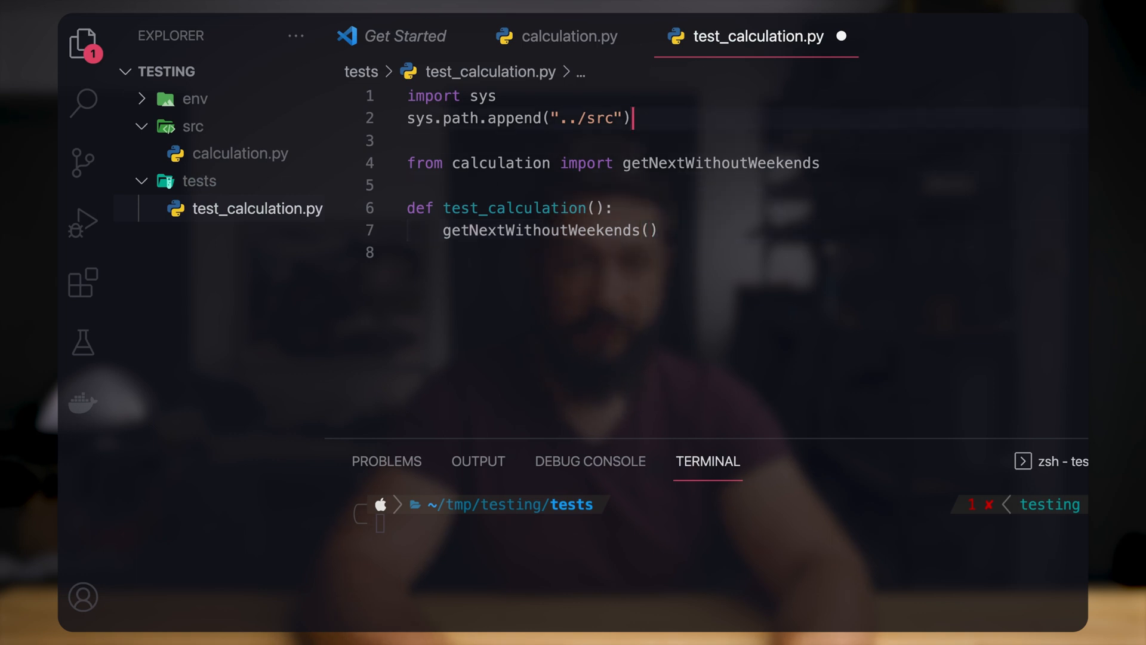
{"action": "type", "text": "impr"}
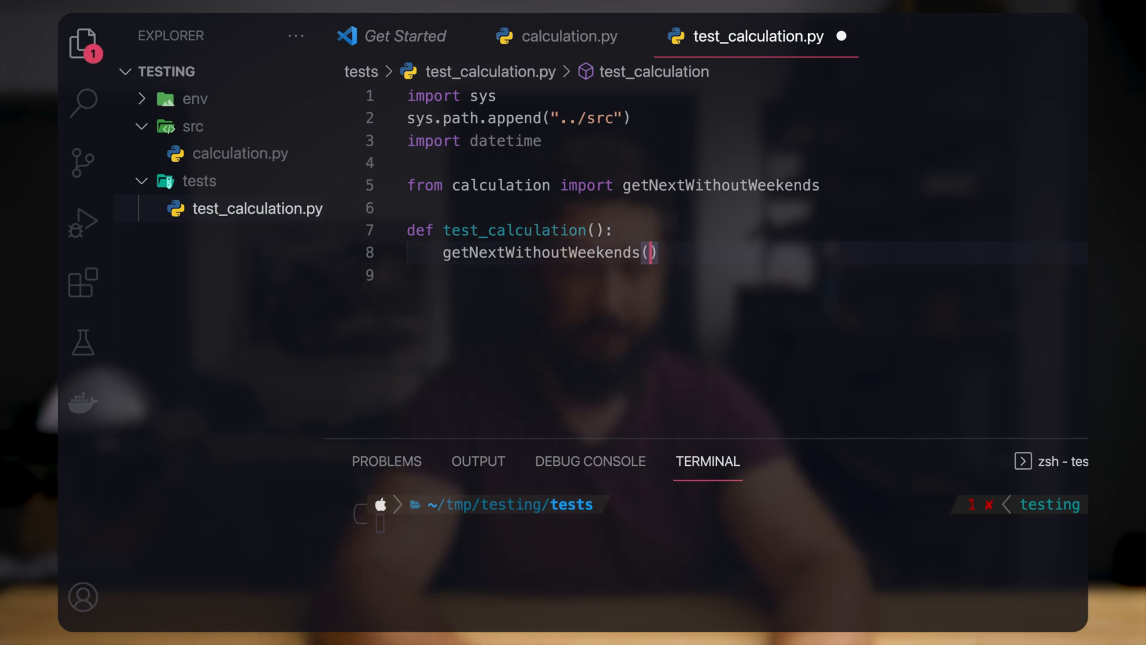
{"action": "type", "text": "datetime.date"}
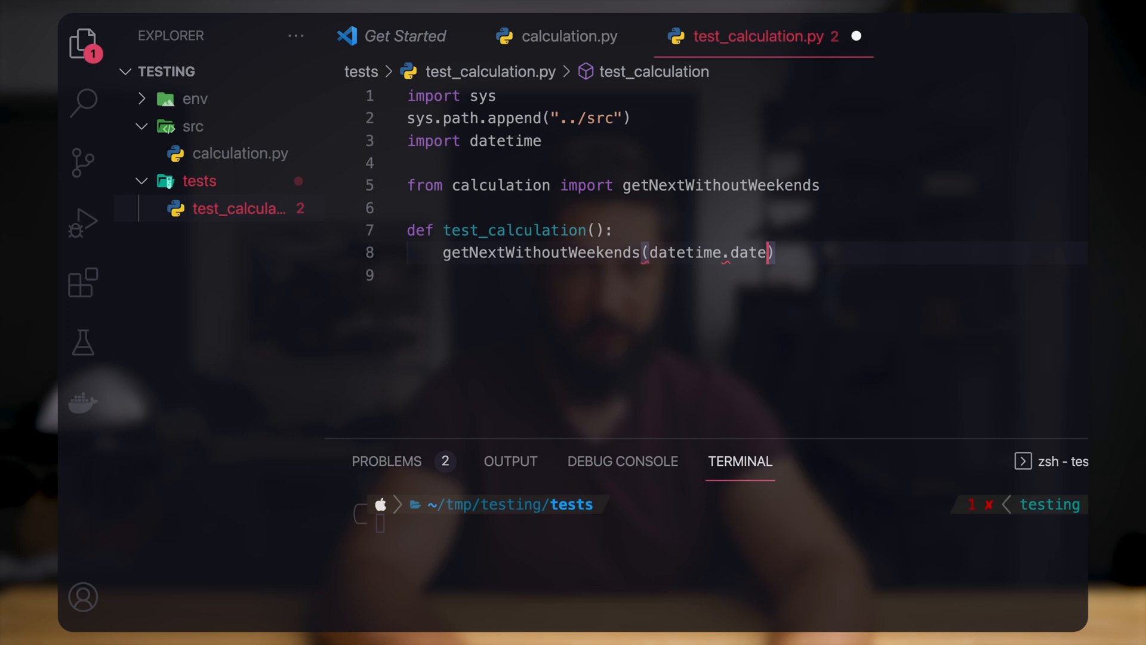
{"action": "type", "text": "("}
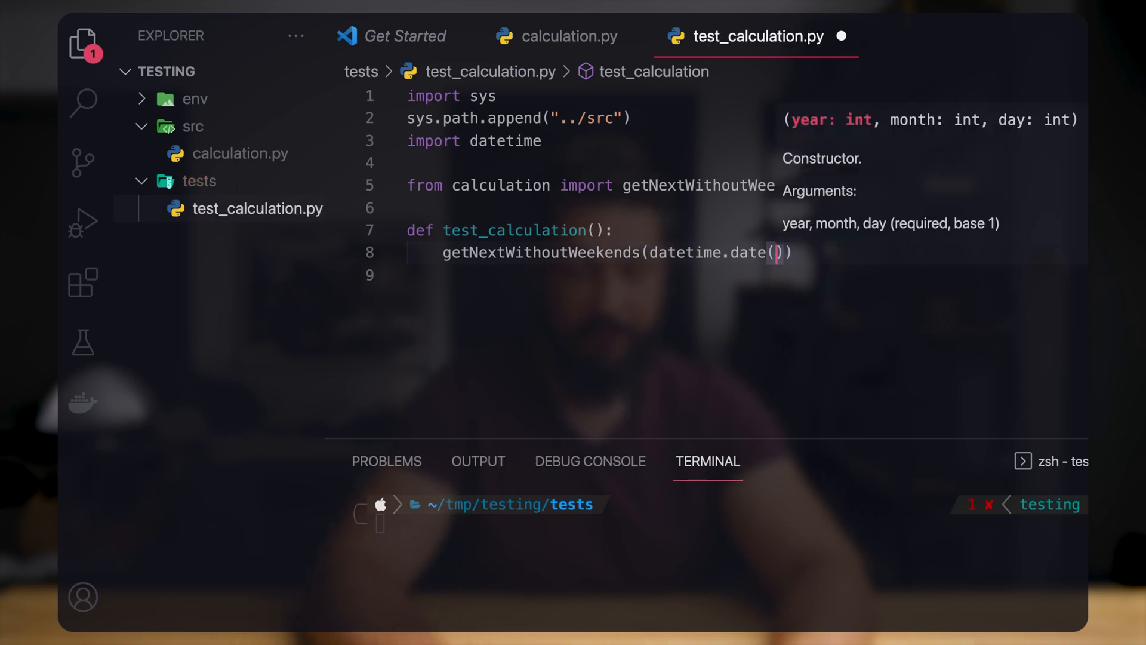
{"action": "type", "text": "2022,"}
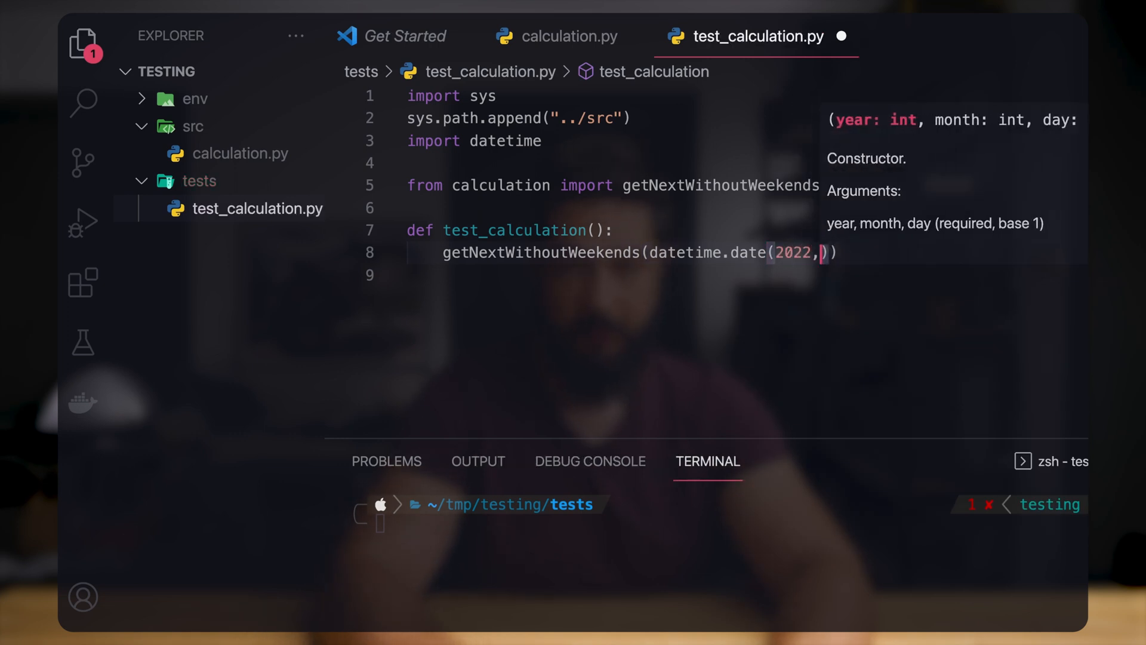
{"action": "type", "text": "5"}
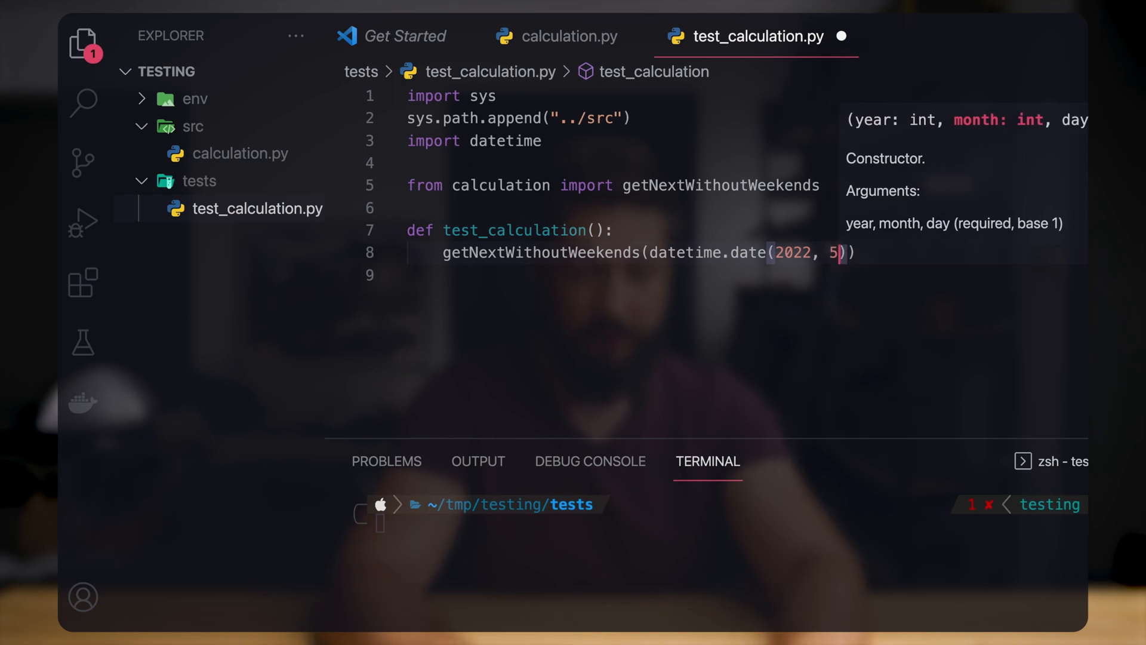
{"action": "type", "text": ", 6"}
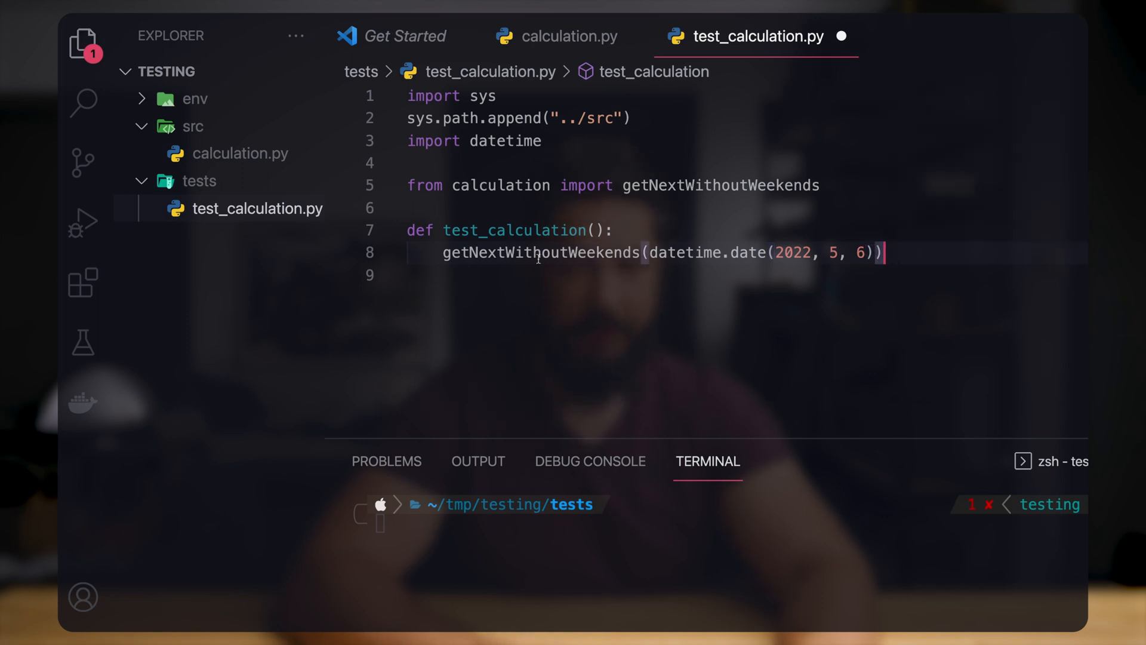
{"action": "type", "text": "res ="}
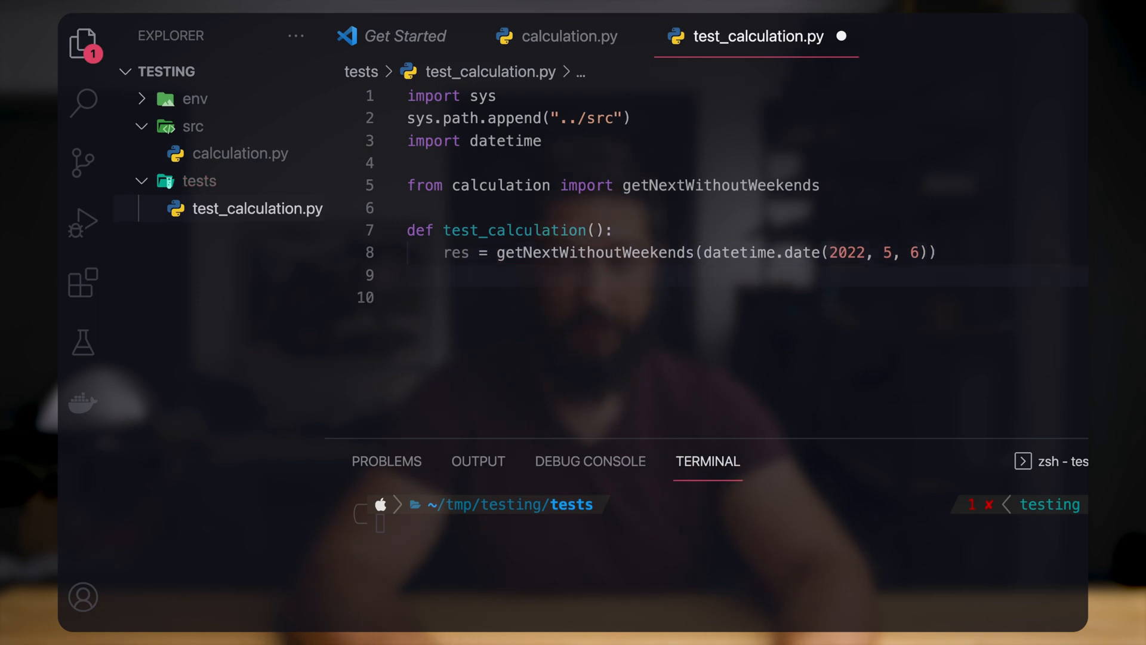
- Assert res == datetime.date(2022, 5, 9) in the test
{"action": "type", "text": "assert"}
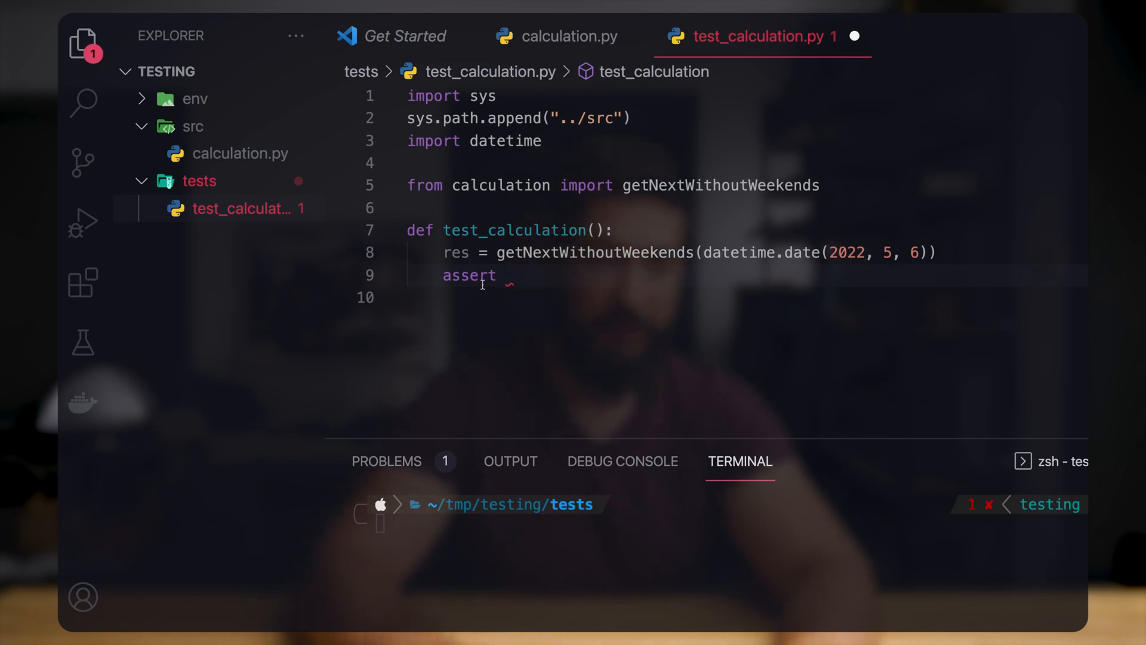
{"action": "type", "text": "res =="}
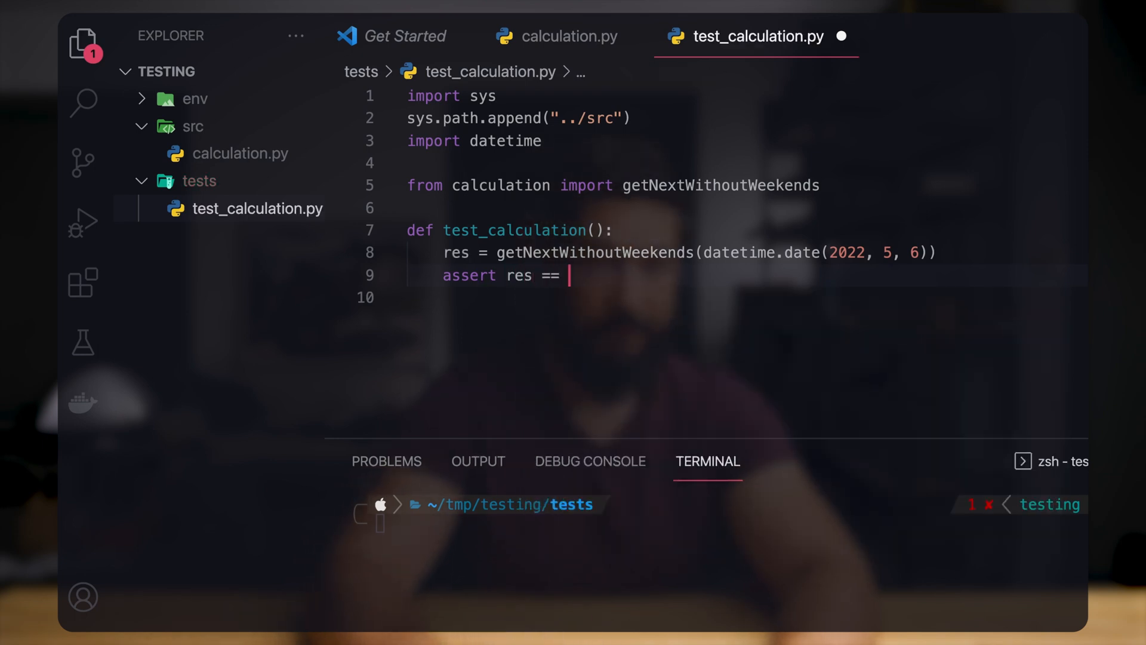
{"action": "type", "text": "date"}
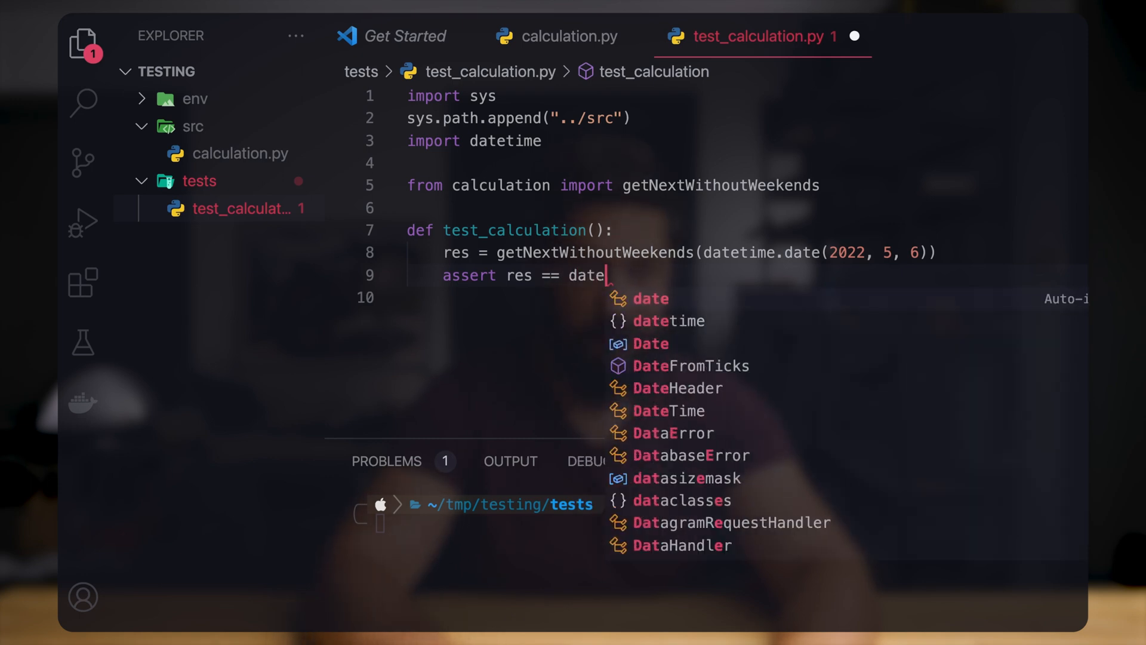
{"action": "type", "text": "time.date(2022, 5,"}
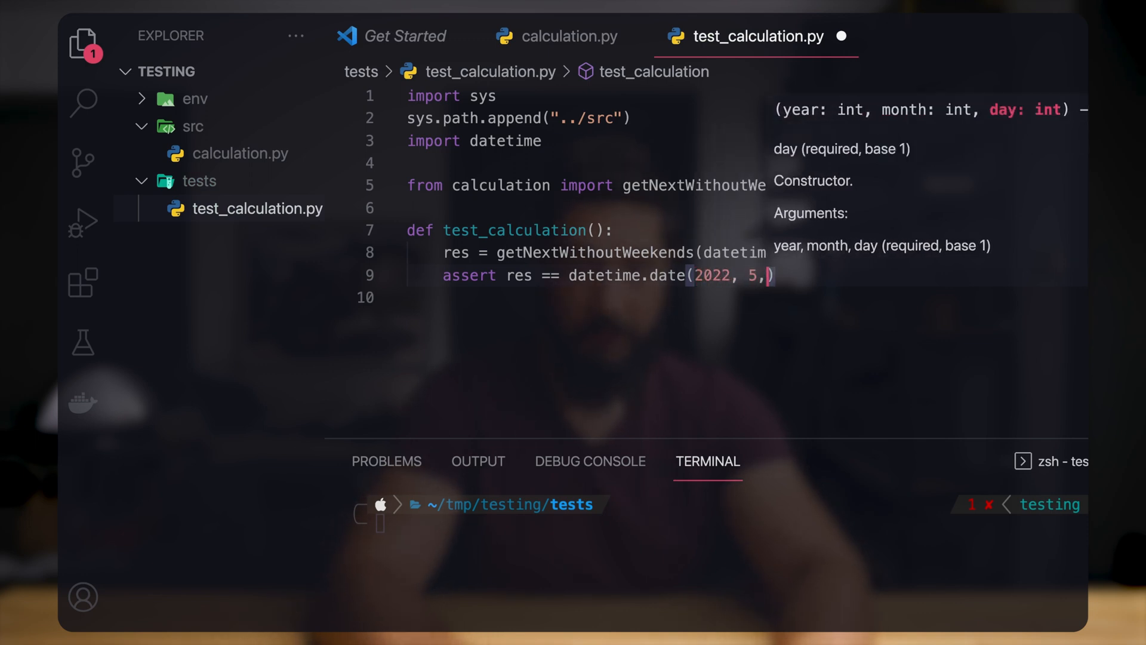
{"action": "type", "text": "9"}
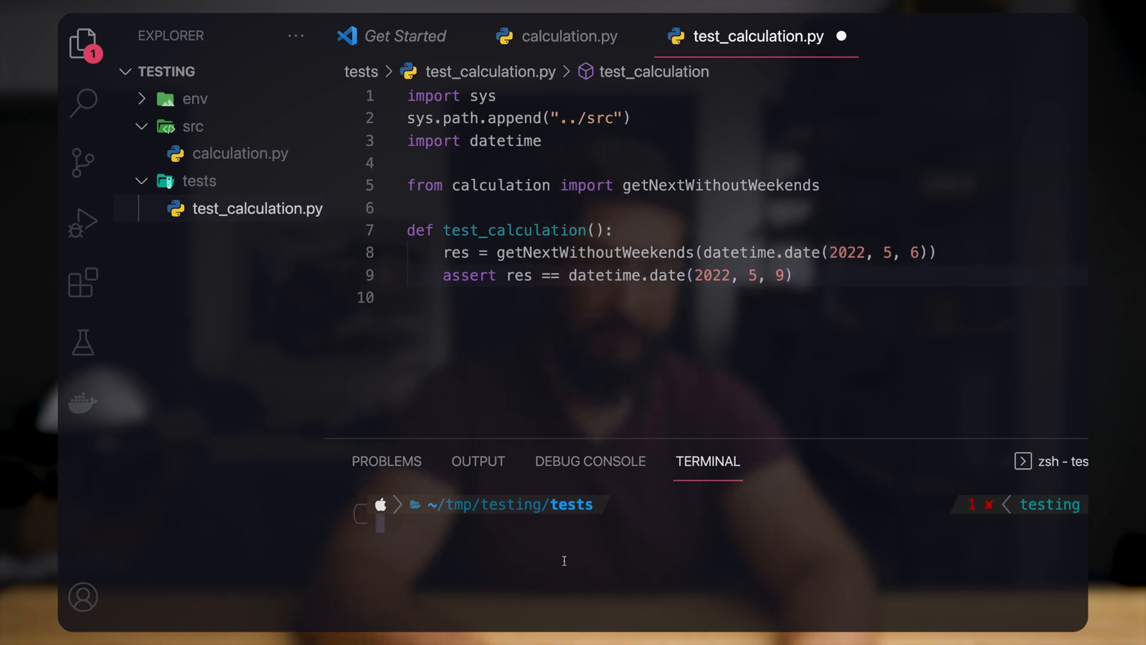
- Run ../env/bin/pytest in the terminal, save the test, and see 1 passed
{"action": "type", "text": "../env/bin/pytest"}
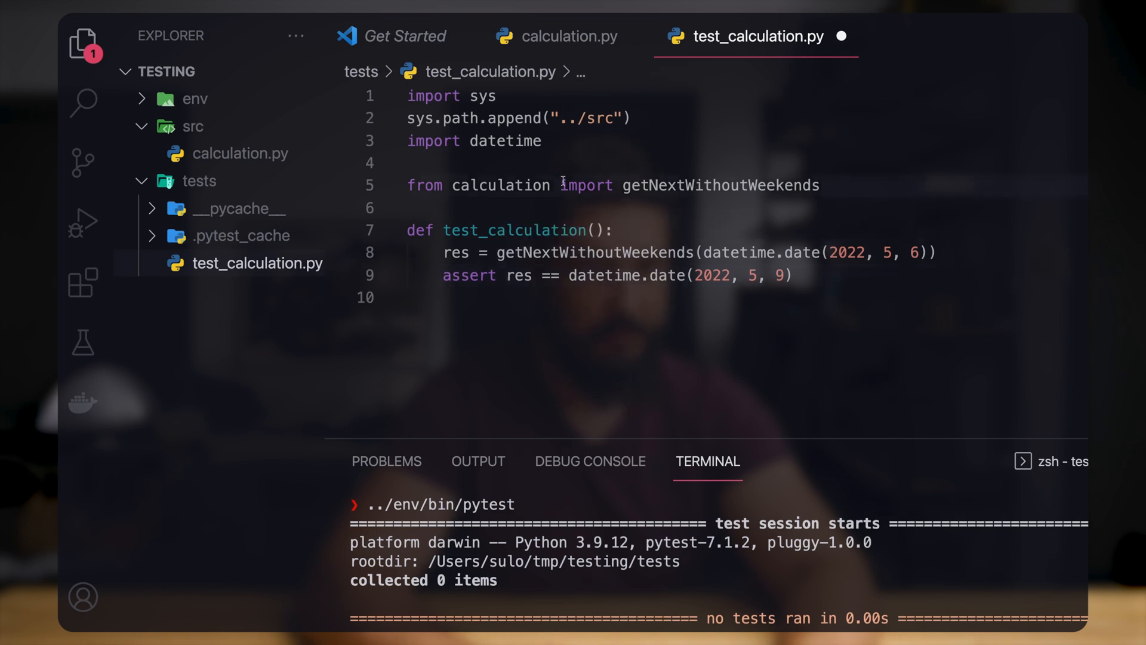
{"action": "mouse_move", "coordinate": [500, 185]}
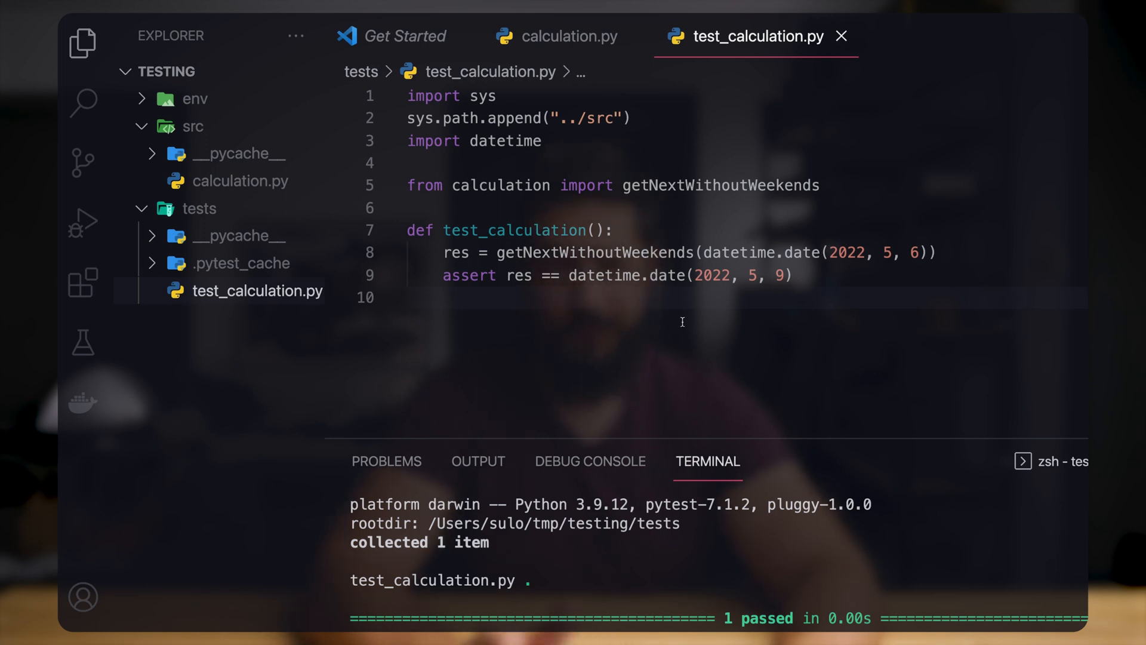
{"action": "mouse_move", "coordinate": [608, 430]}
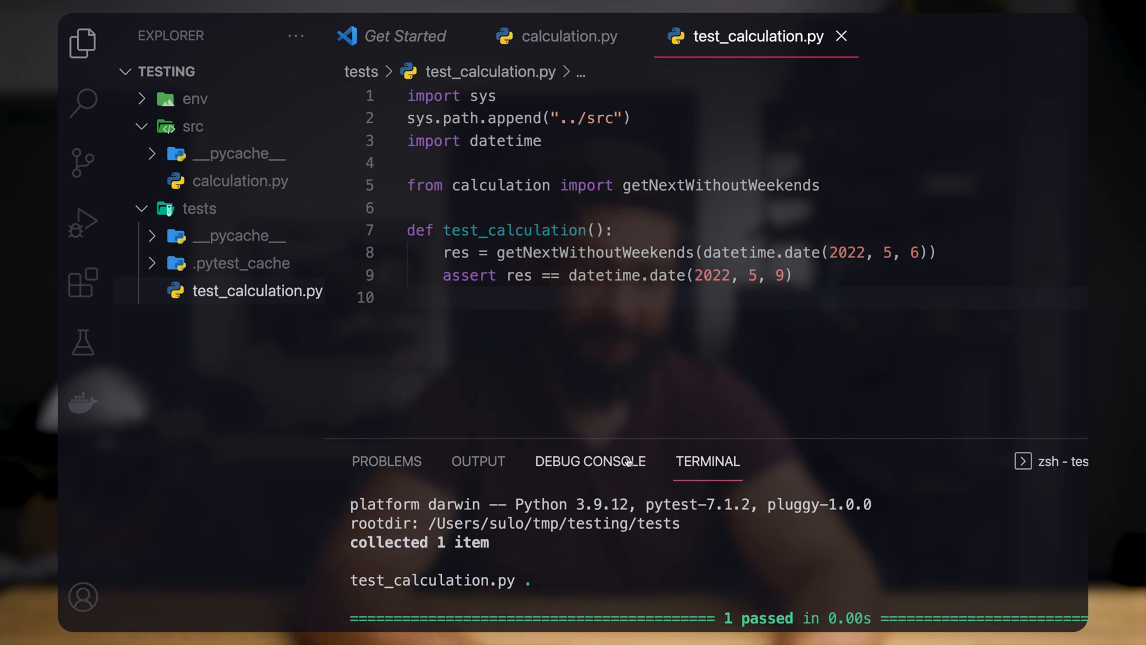
{"action": "mouse_move", "coordinate": [698, 325]}
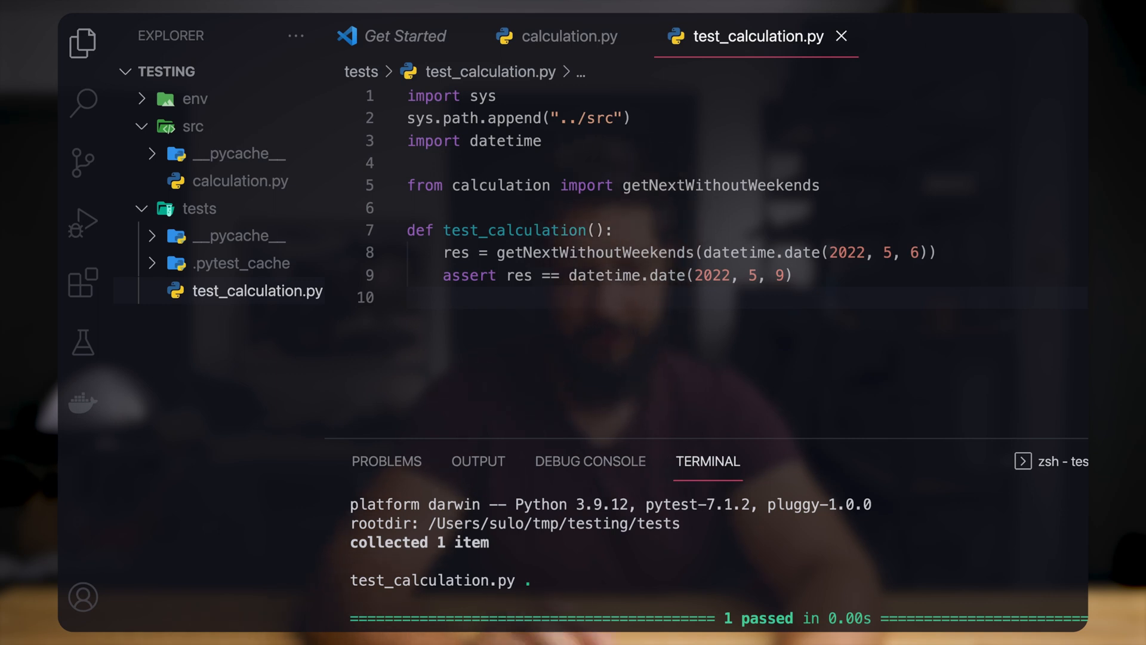
{"action": "left_click", "coordinate": [765, 276]}
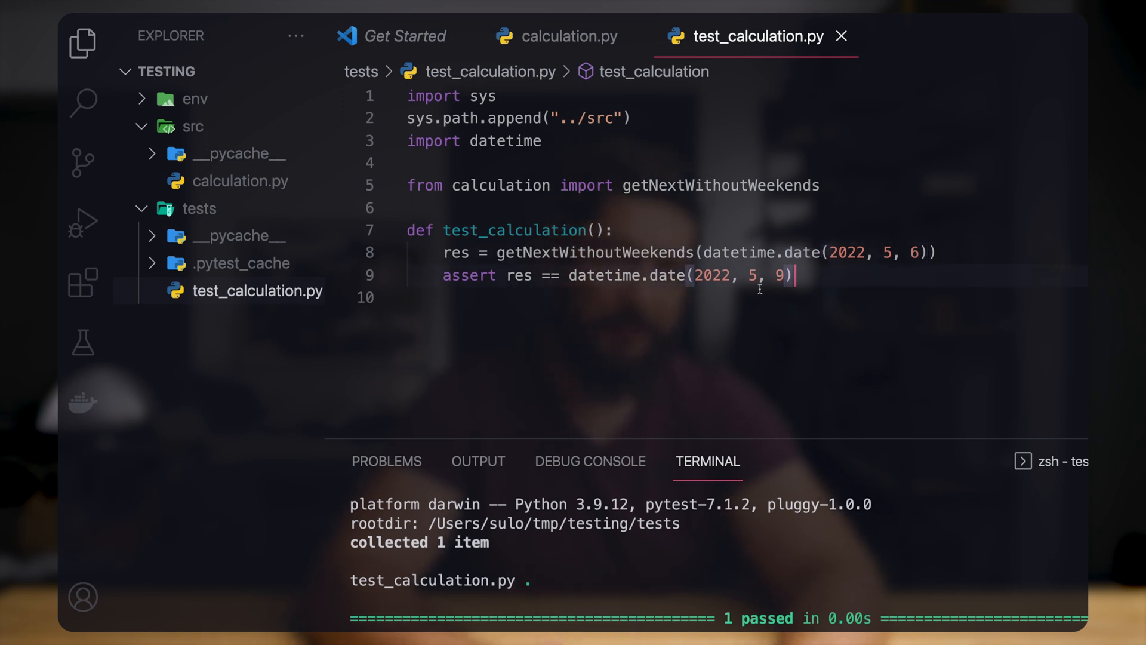
- Change the weekday limit in calculation.py to range(6) and confirm the test fails
{"action": "left_click", "coordinate": [570, 36]}
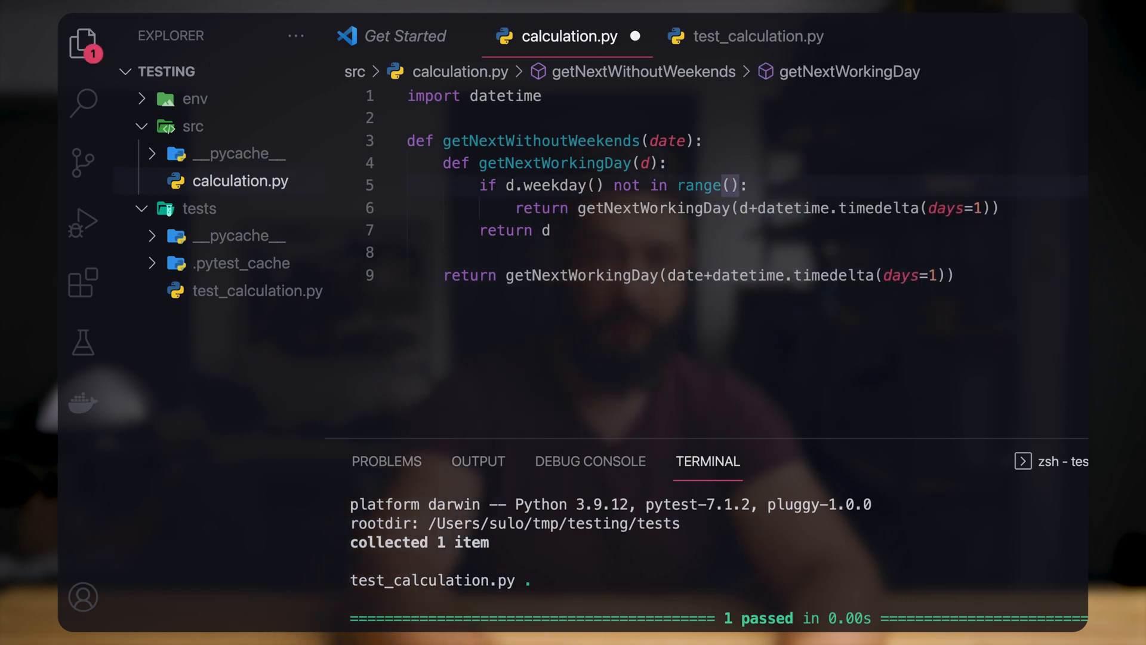
{"action": "type", "text": "6"}
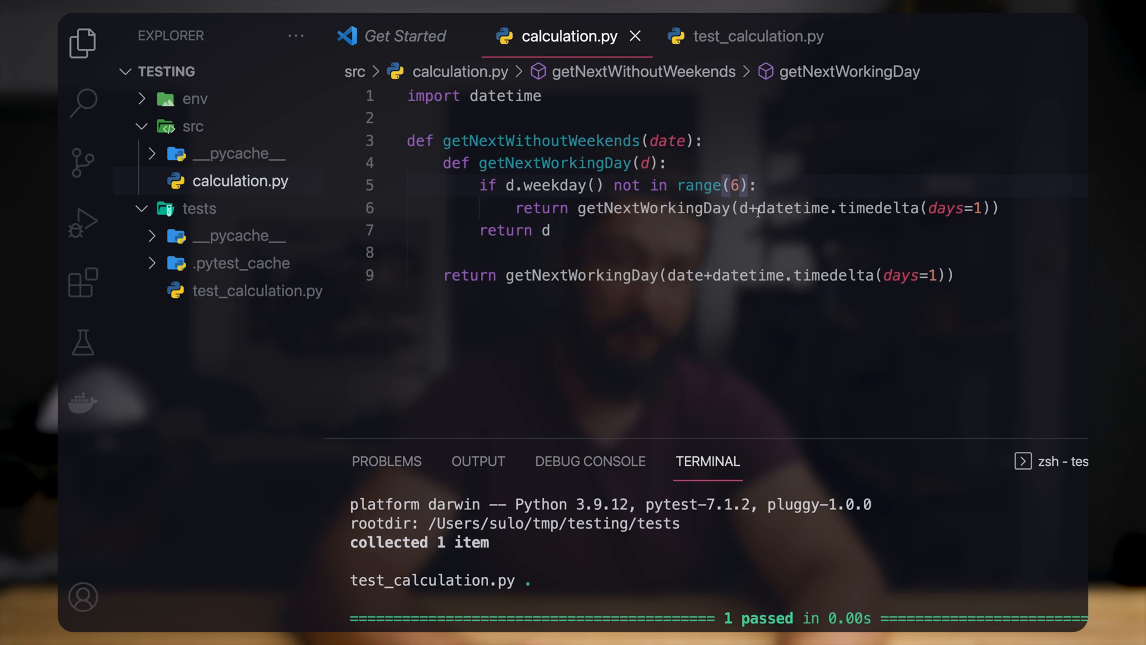
{"action": "mouse_move", "coordinate": [744, 208]}
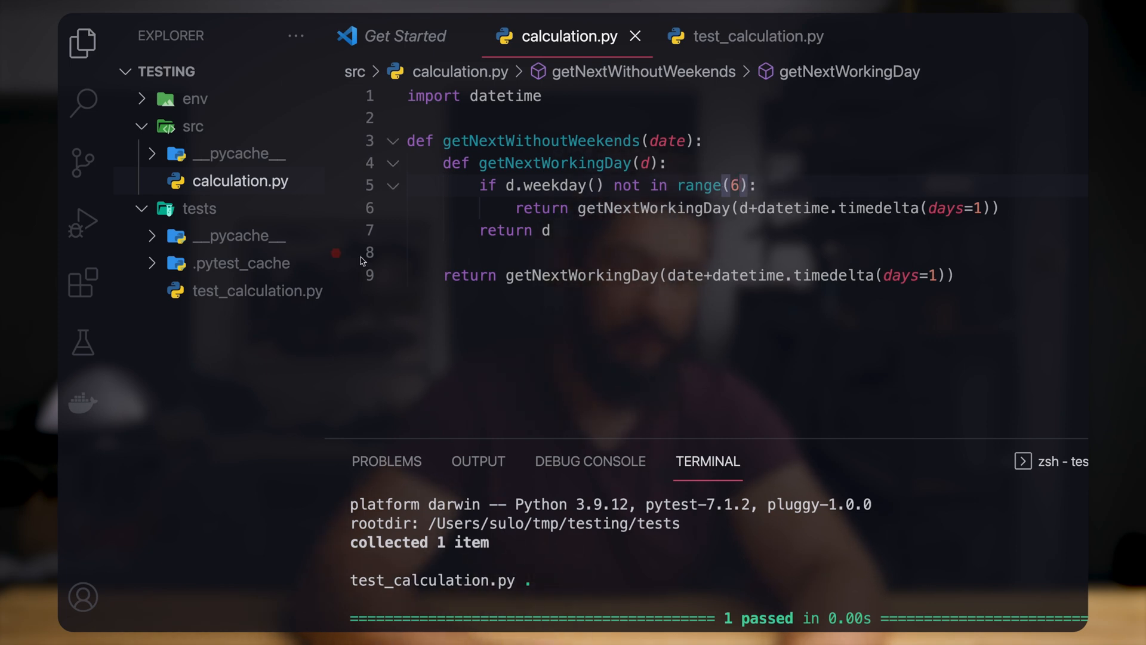
{"action": "left_click", "coordinate": [257, 292]}
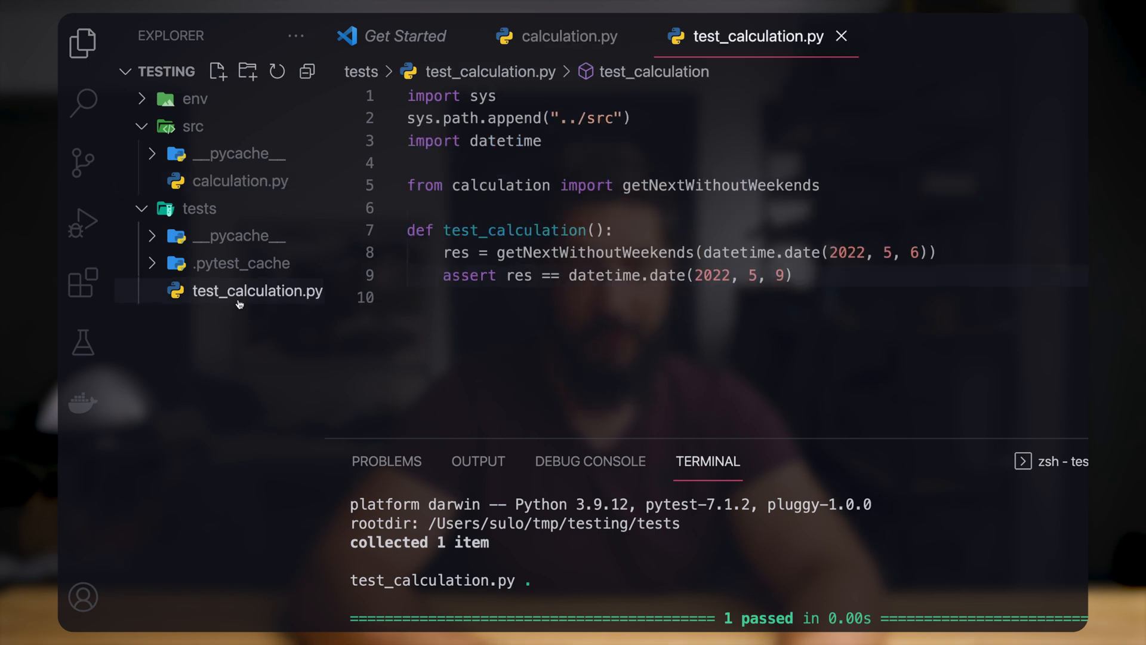
{"action": "mouse_move", "coordinate": [687, 403]}
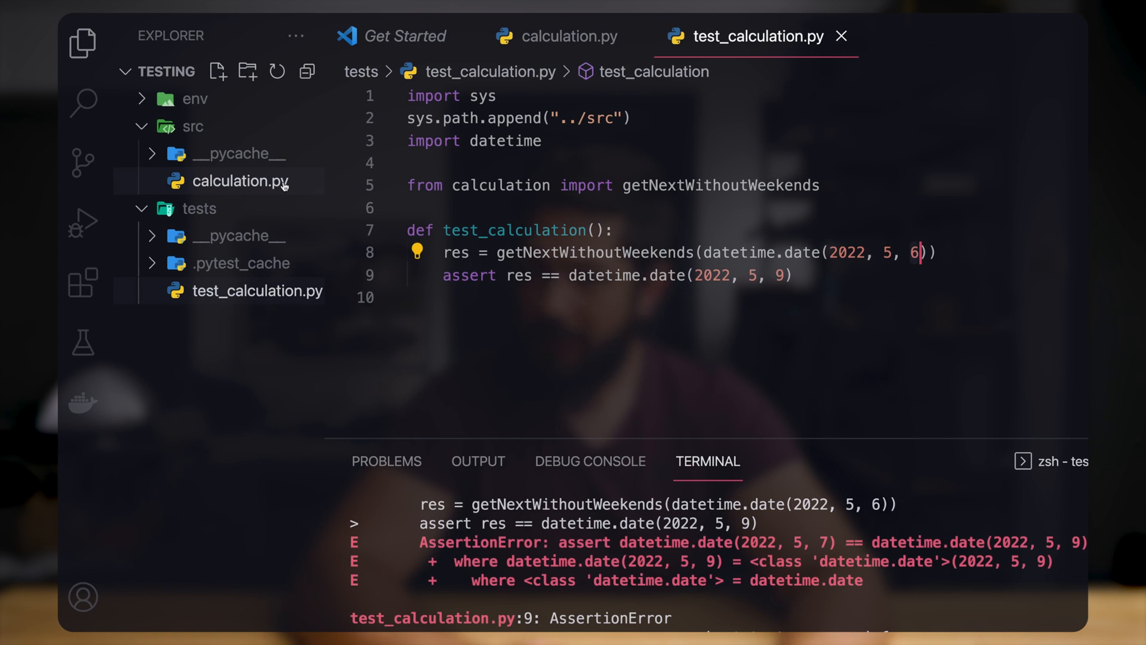
- Restore range(5) in calculation.py so pytest reports 1 passed again
{"action": "left_click", "coordinate": [568, 36]}
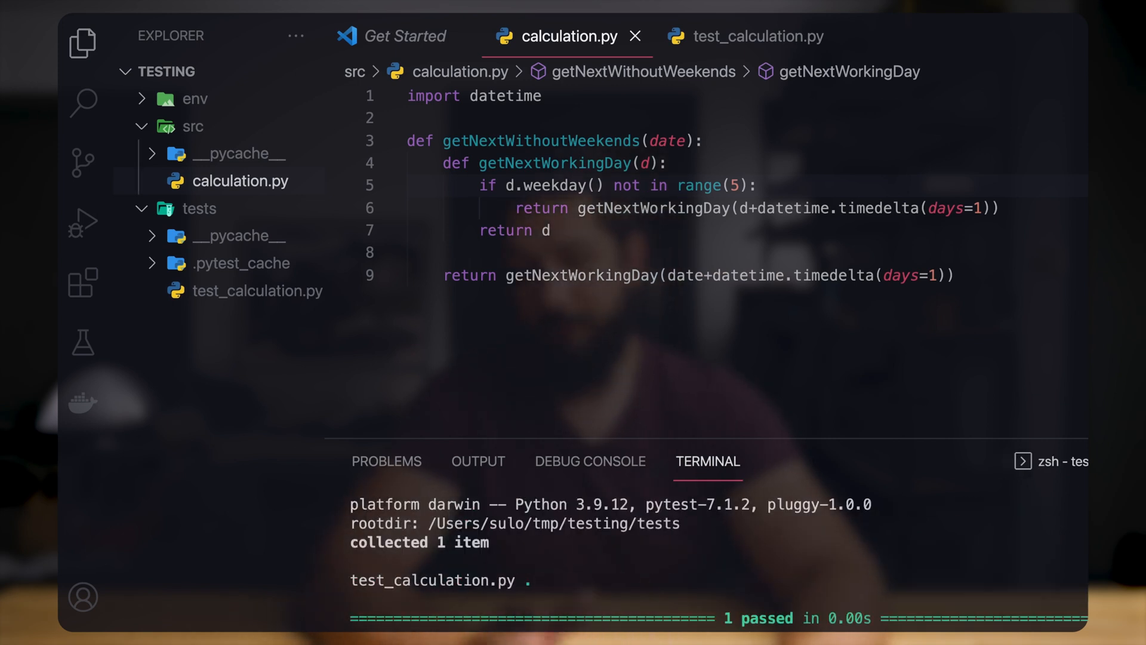
{"action": "left_click", "coordinate": [257, 290]}
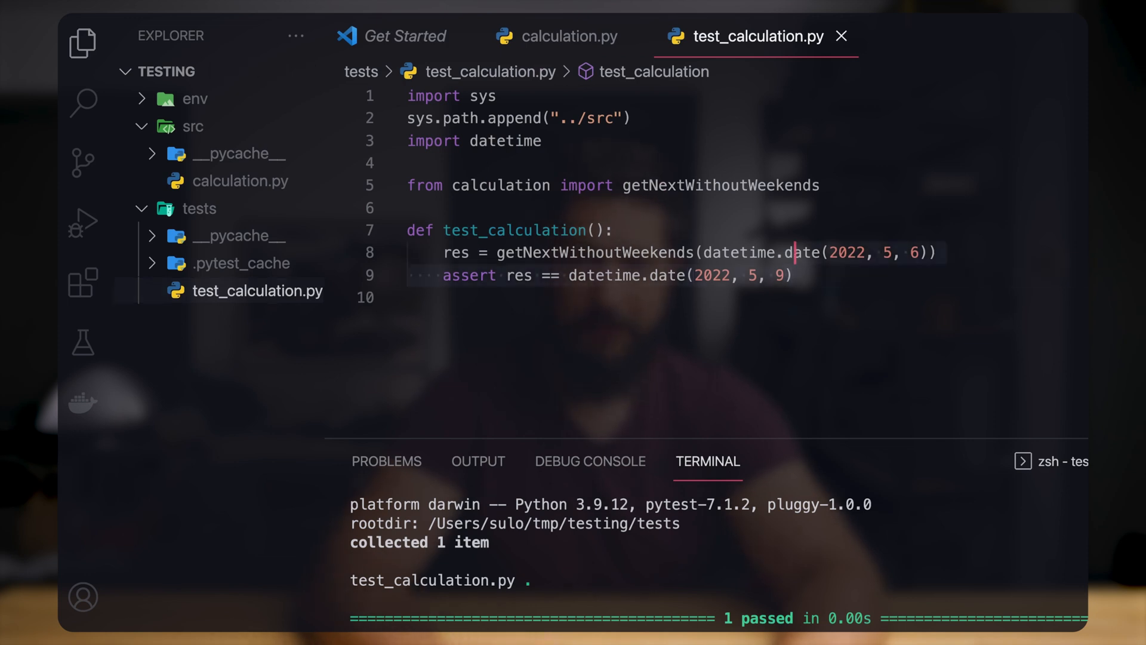
- Duplicate the call and assert lines for a second check on datetime.date(2022, 5, 5)
{"action": "key", "text": "enter"}
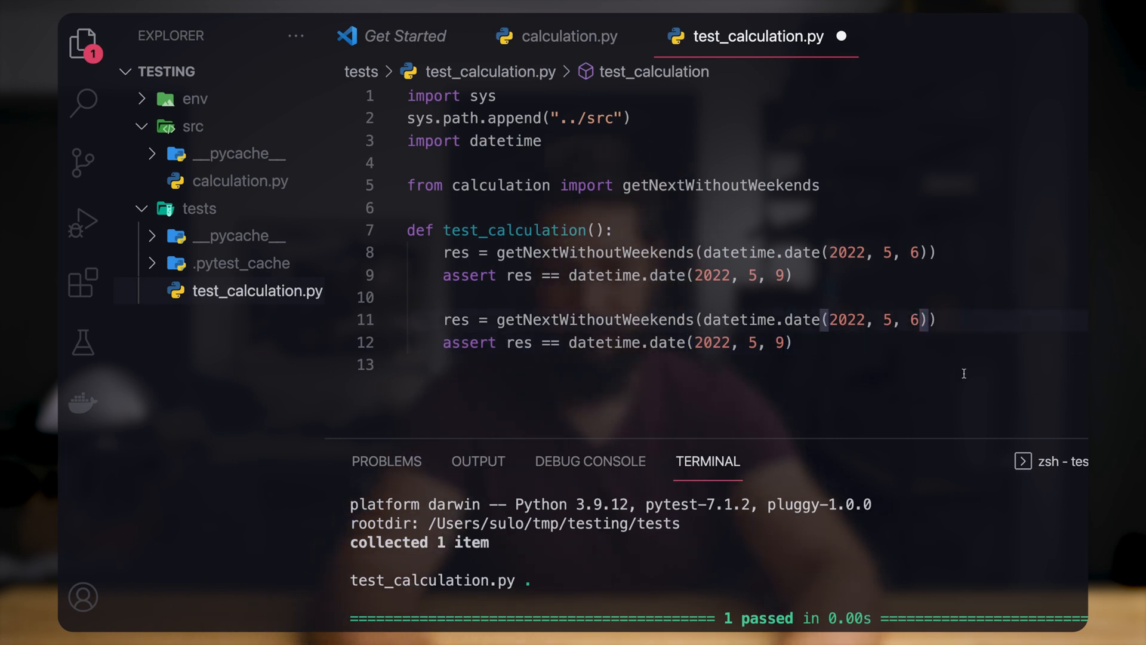
{"action": "type", "text": "5"}
{"action": "left_click", "coordinate": [747, 342]}
{"action": "type", "text": "6"}
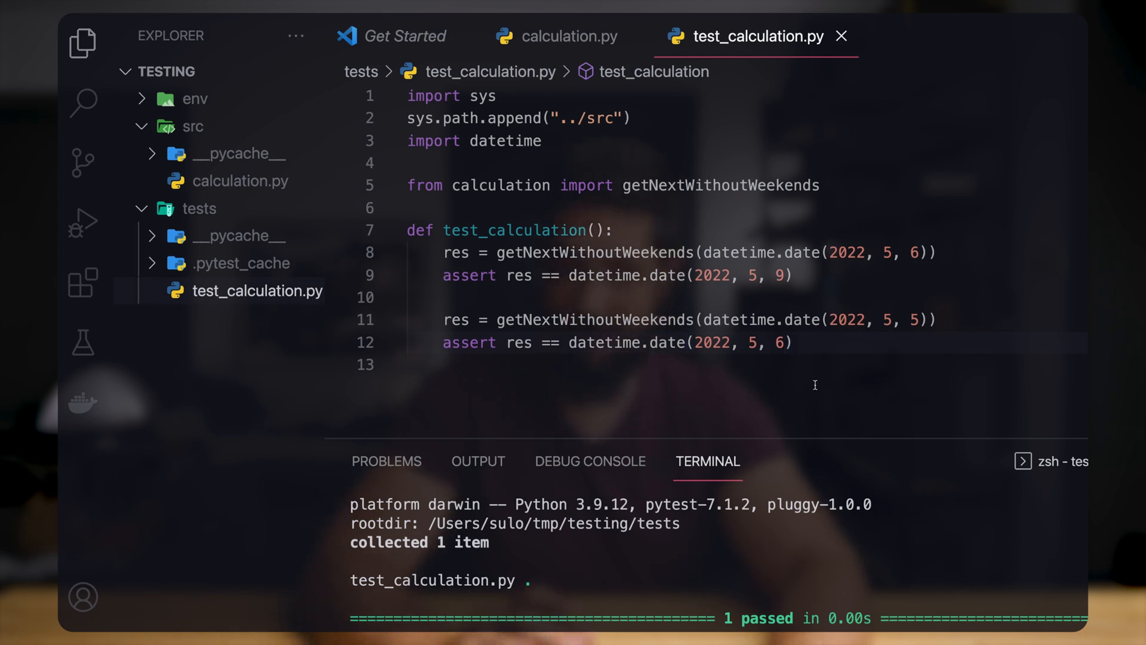
{"action": "mouse_move", "coordinate": [791, 342]}
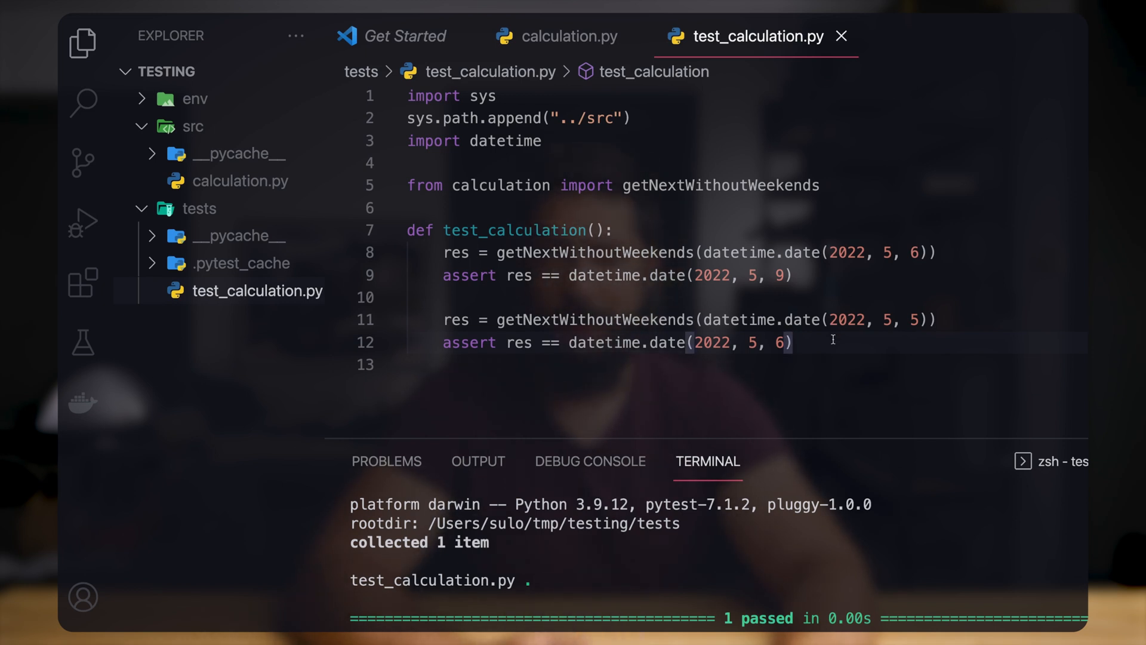
{"action": "scroll", "scroll_direction": "down", "scroll_amount": 3}
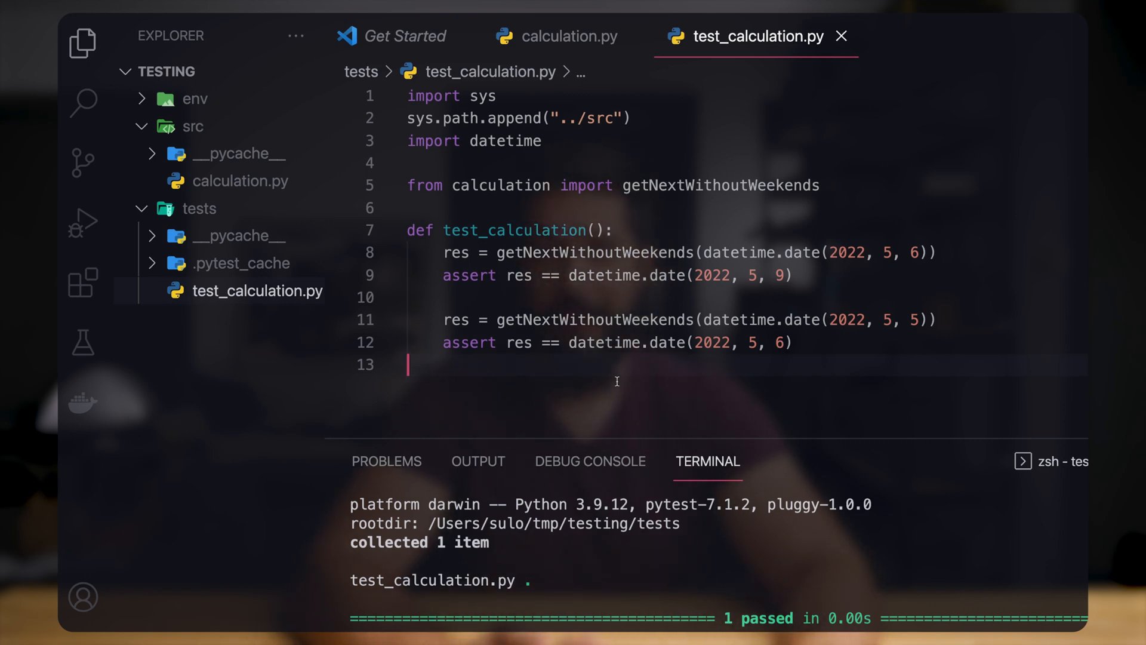
{"action": "mouse_move", "coordinate": [595, 320]}
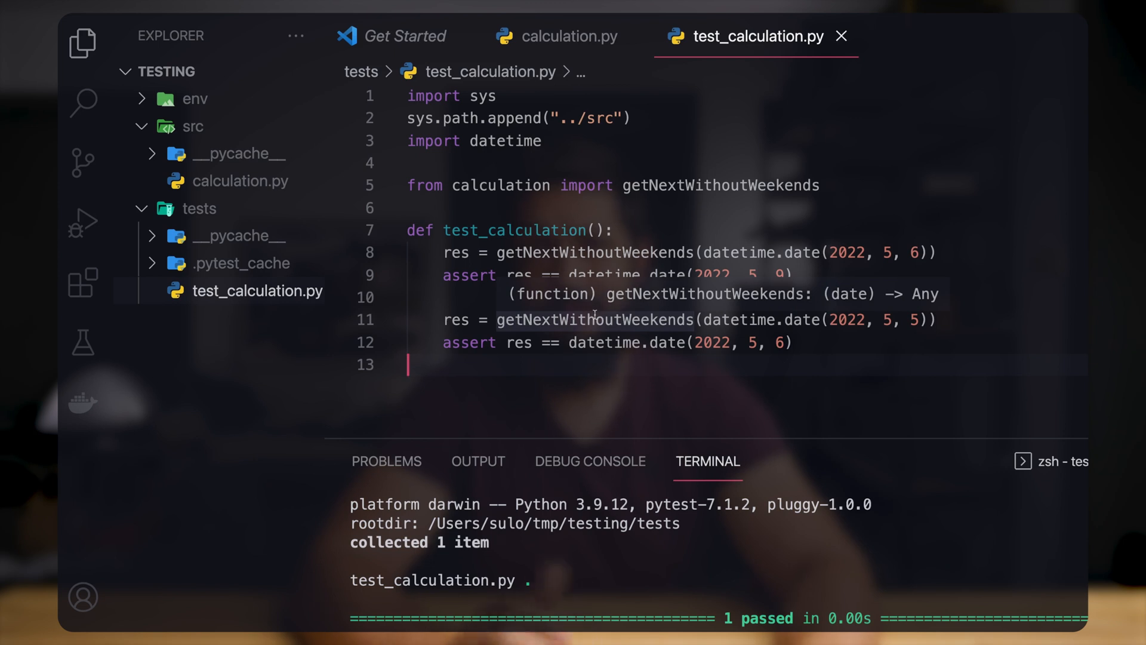